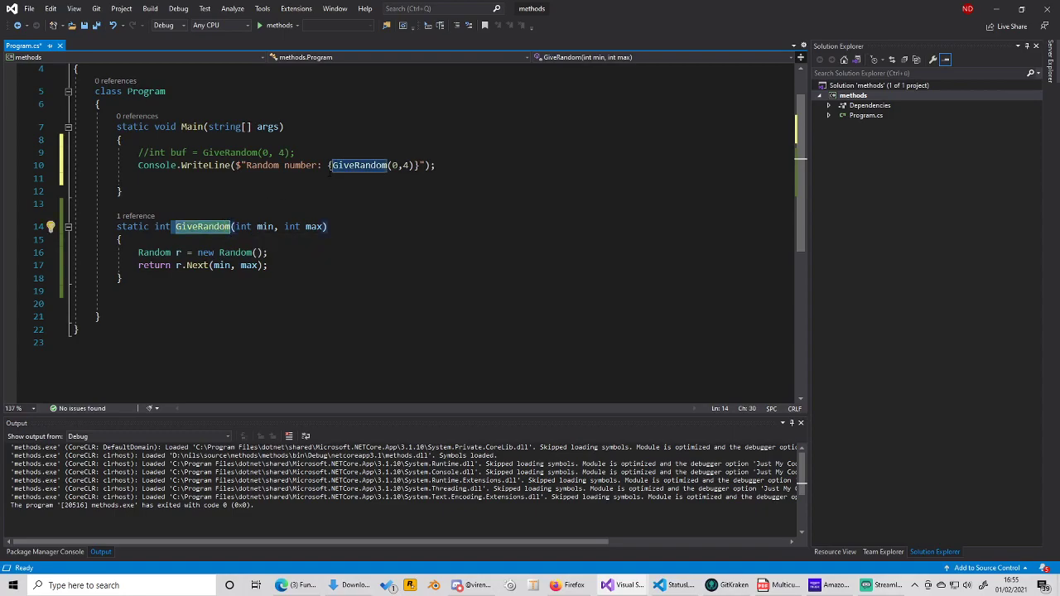
# Highlight the printed interpolated string, the GiveRandom call, the Random creation and return lines
pyautogui.click(372, 165)
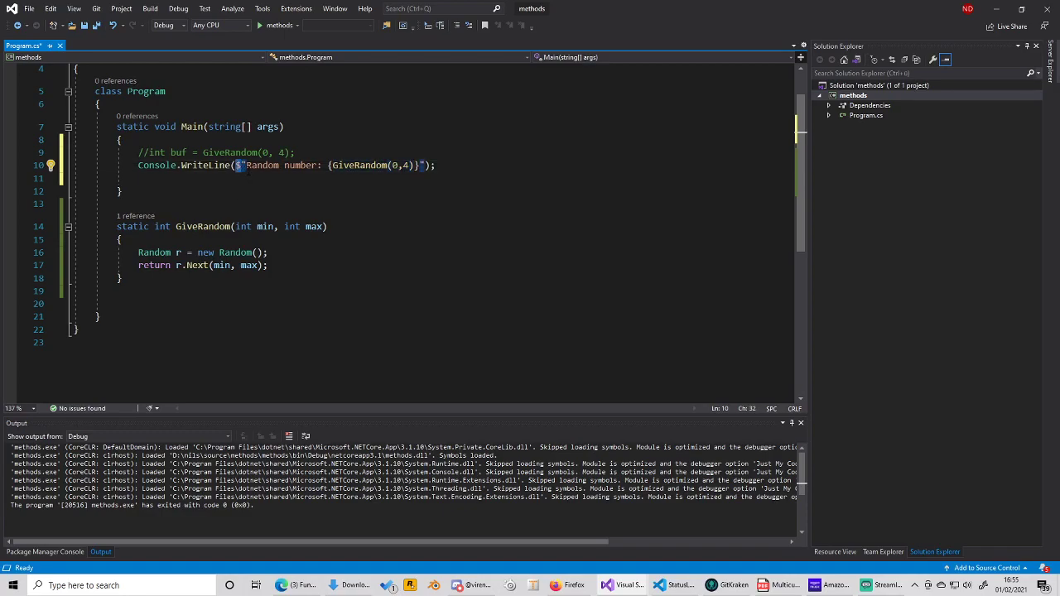
pyautogui.moveTo(240, 165); pyautogui.dragTo(421, 165)
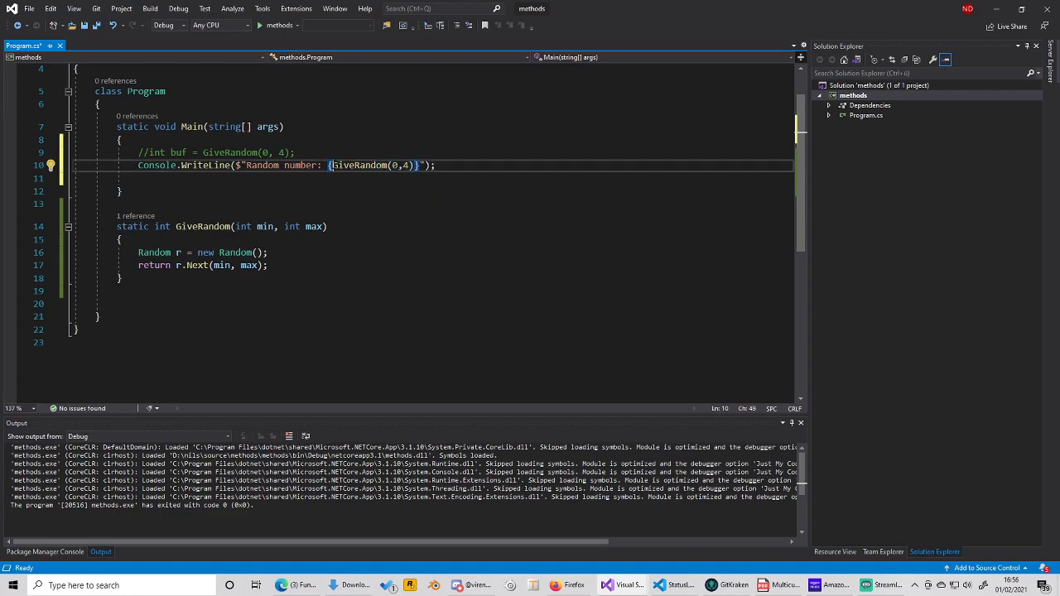
pyautogui.doubleClick(359, 165)
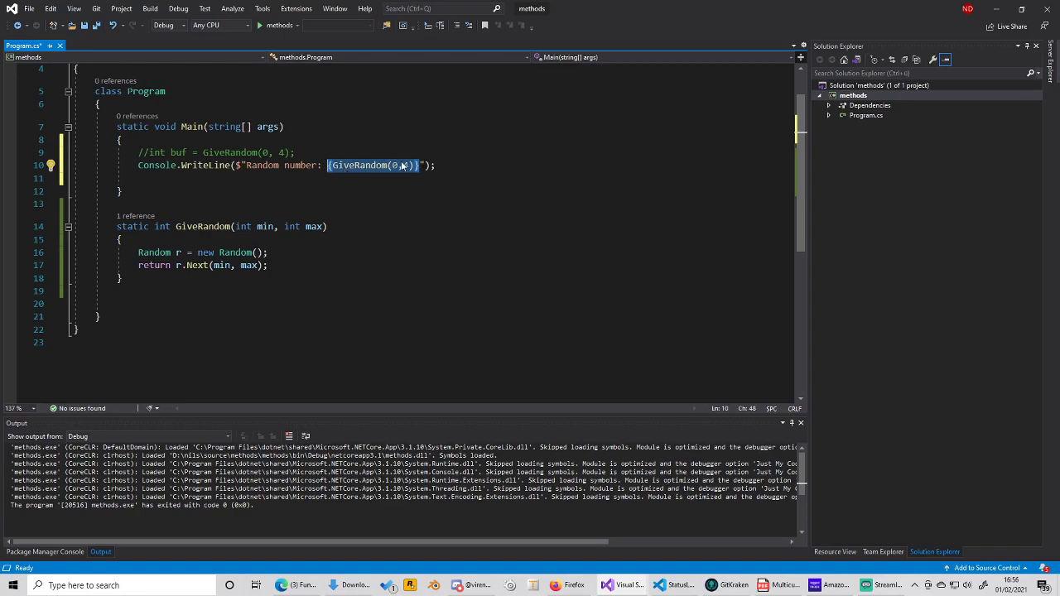
pyautogui.moveTo(335, 166)
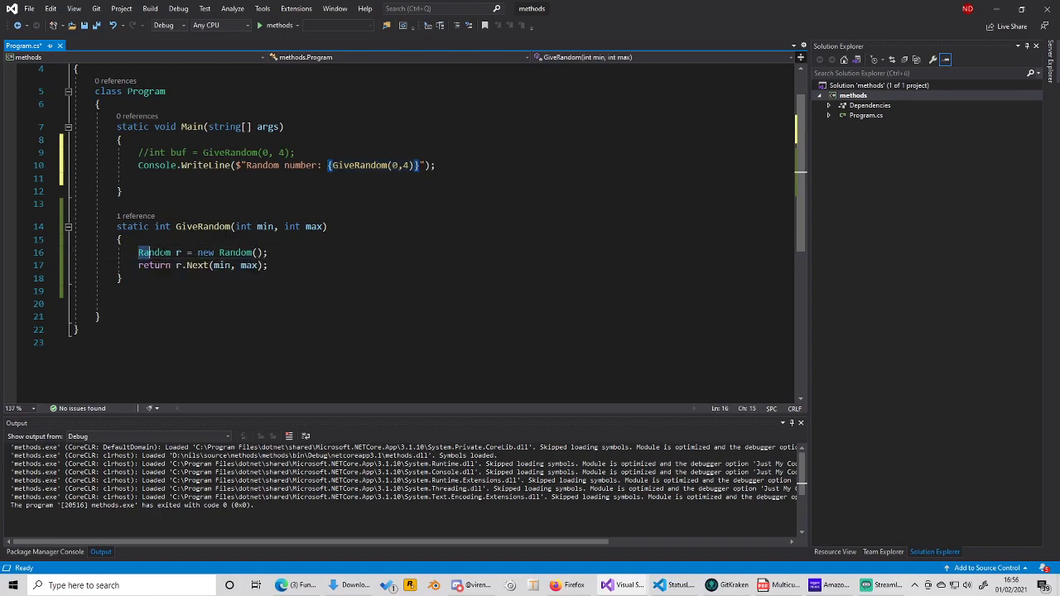
pyautogui.tripleClick(203, 252)
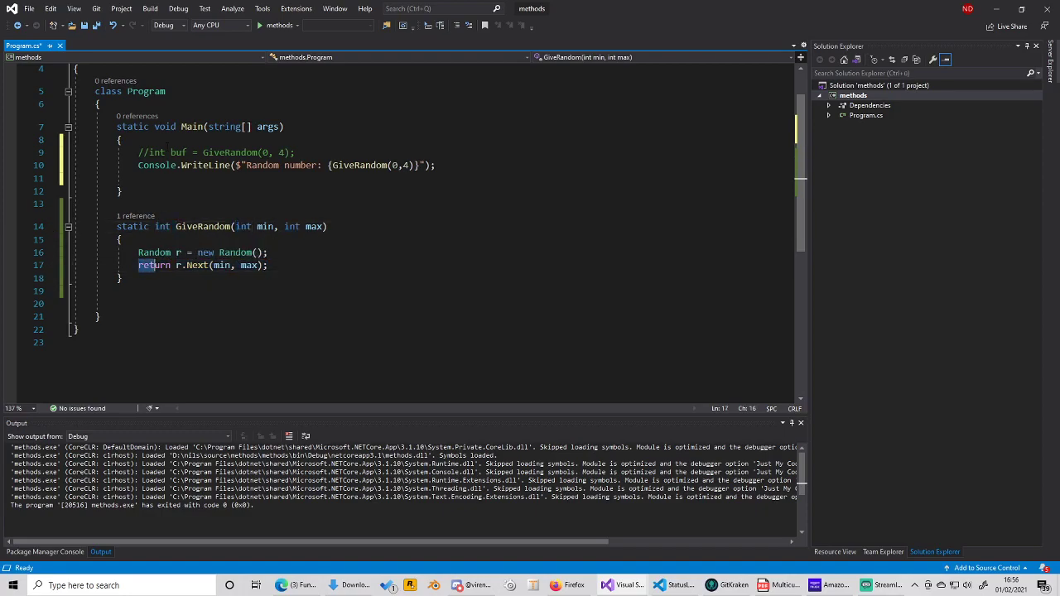
pyautogui.doubleClick(154, 265)
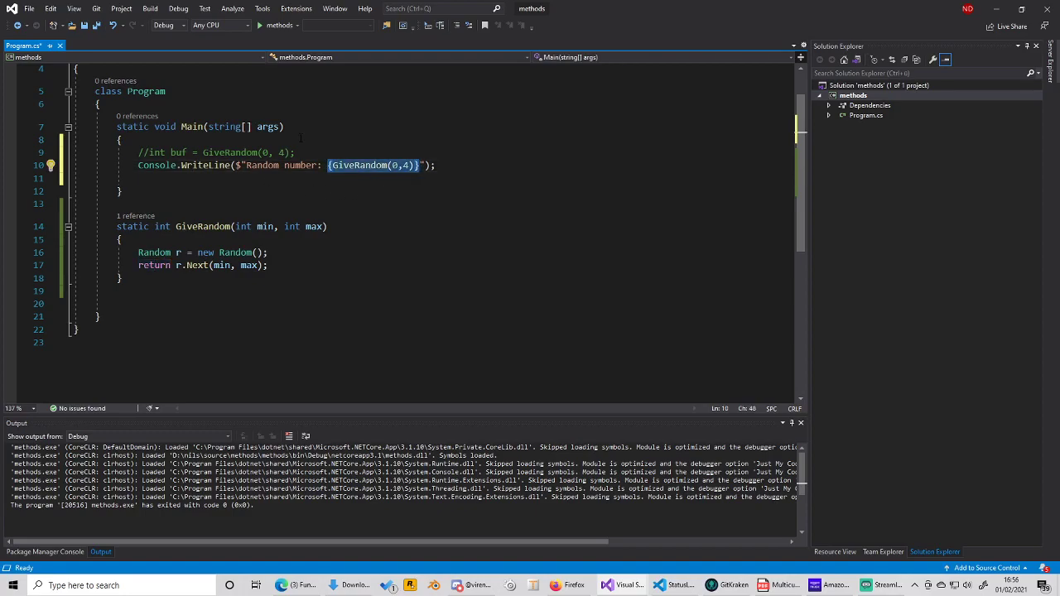
# Run the program several times, reading random numbers like 0 and 2, then close the console
pyautogui.click(257, 25)
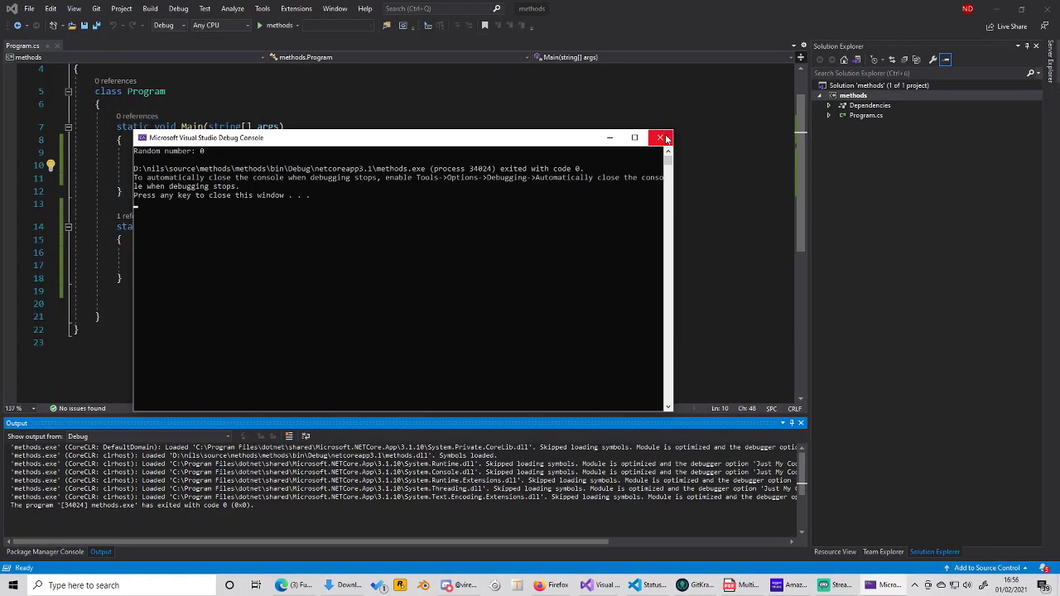
pyautogui.click(661, 138)
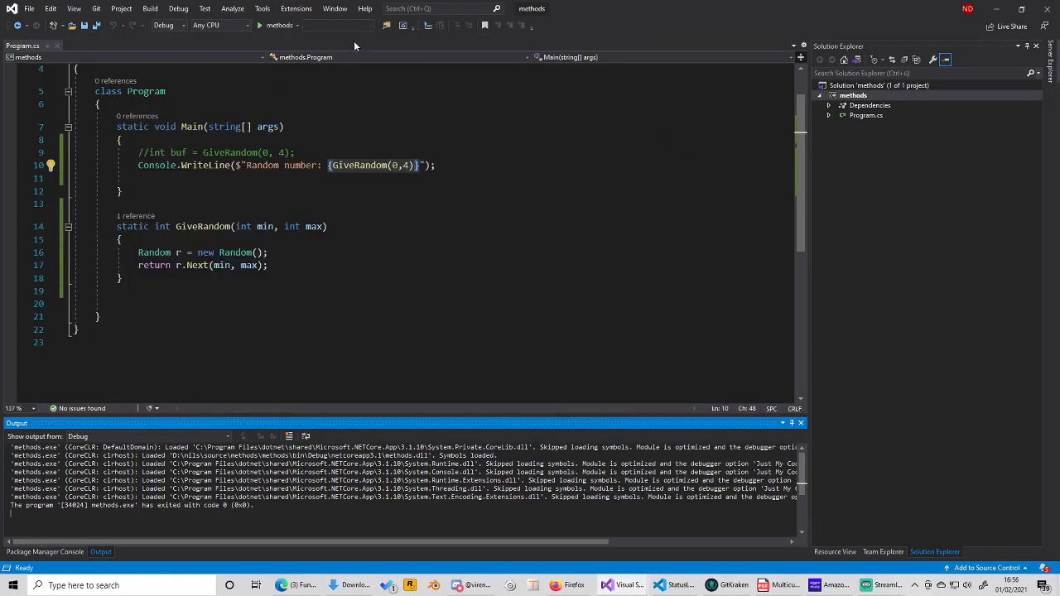
pyautogui.click(259, 25)
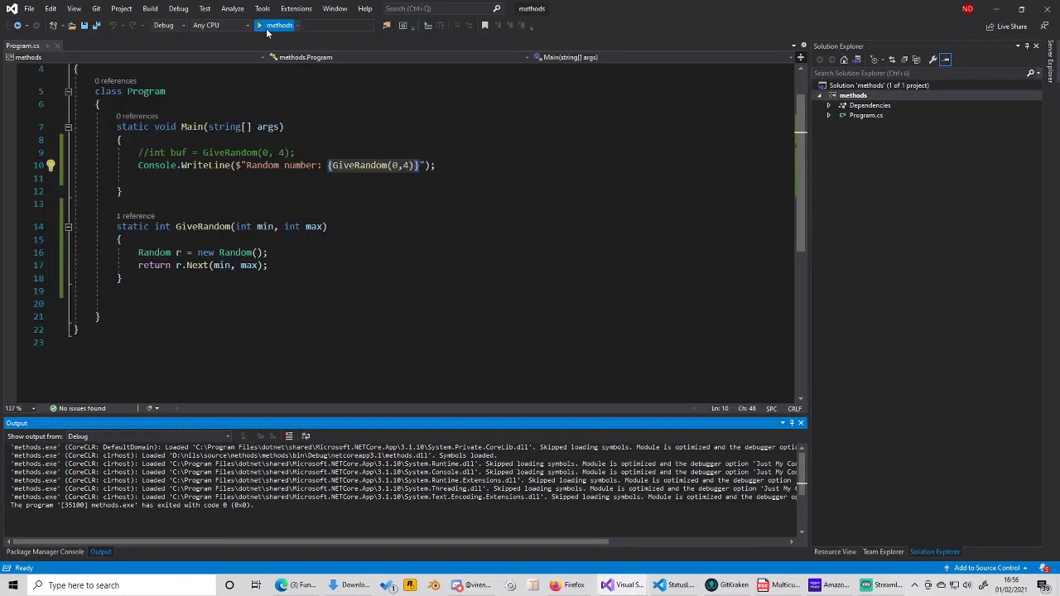
pyautogui.click(273, 25)
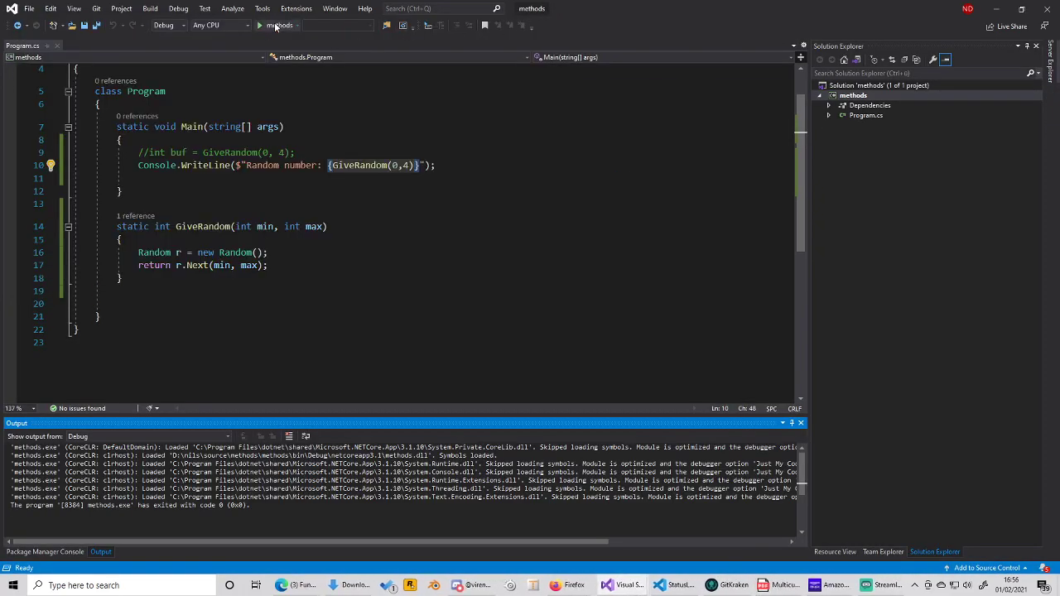
pyautogui.click(260, 24)
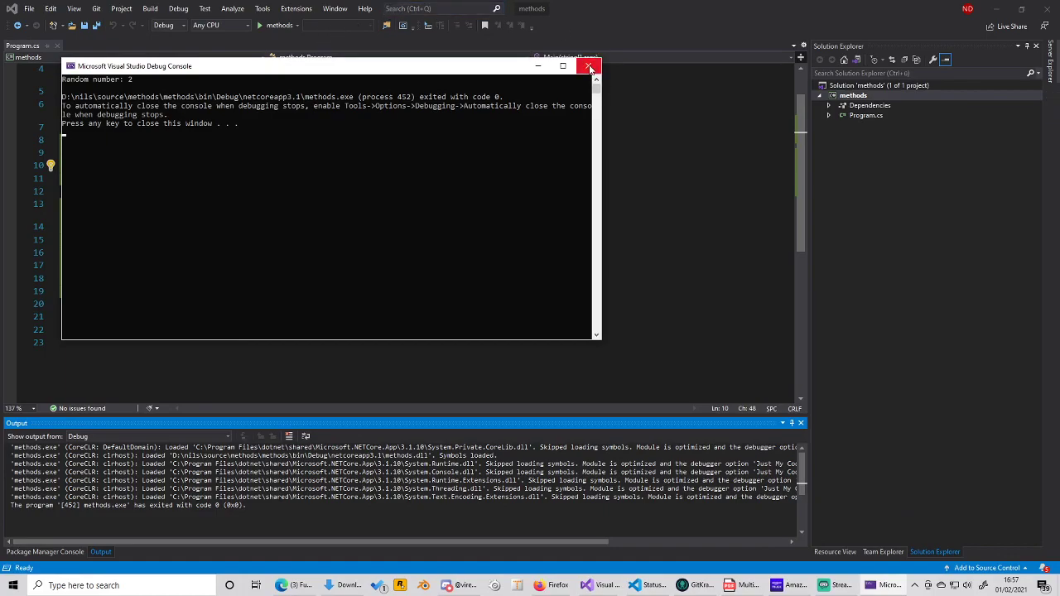
pyautogui.moveTo(589, 66)
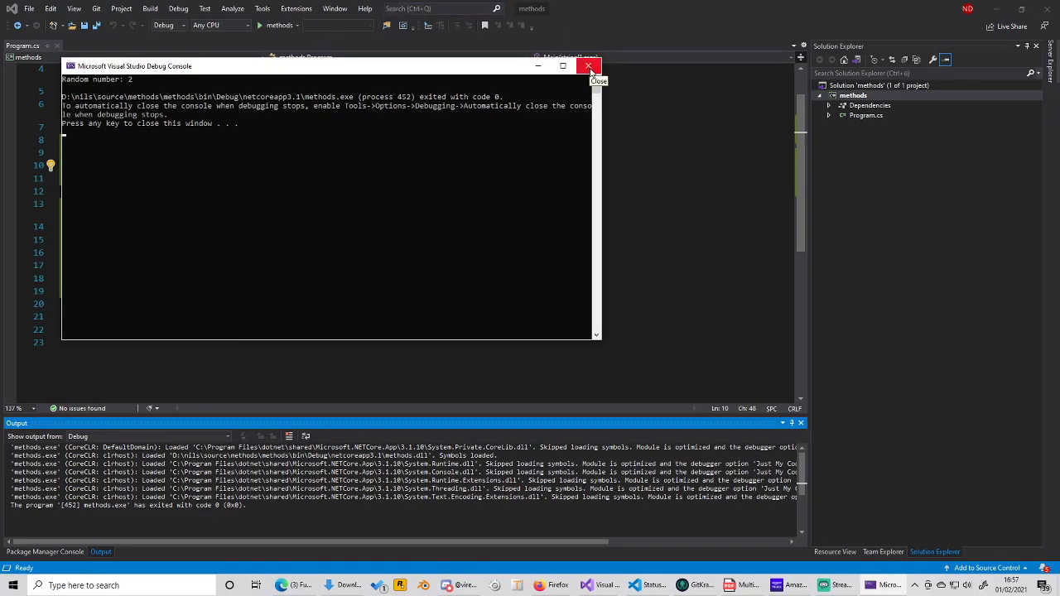
pyautogui.click(588, 66)
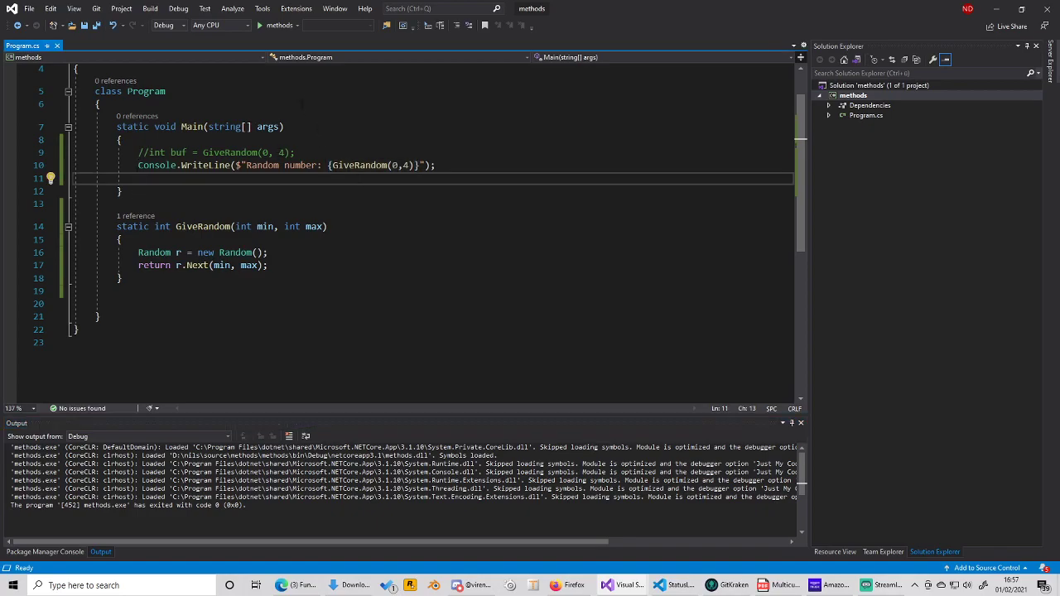
# Comment out the Console.WriteLine line with // and begin an if on buf
pyautogui.write('if(')
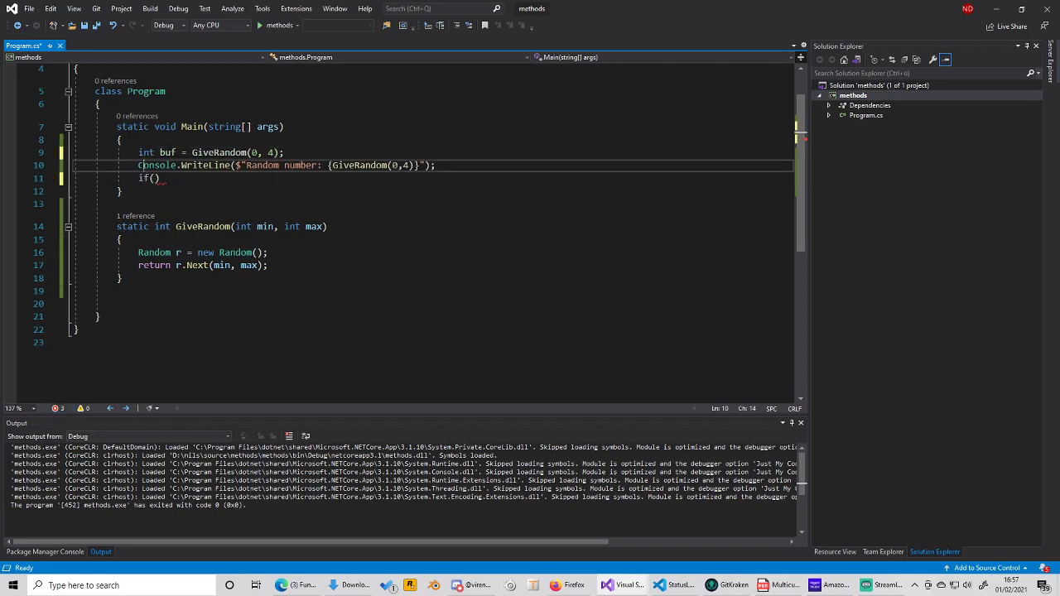
pyautogui.write('//')
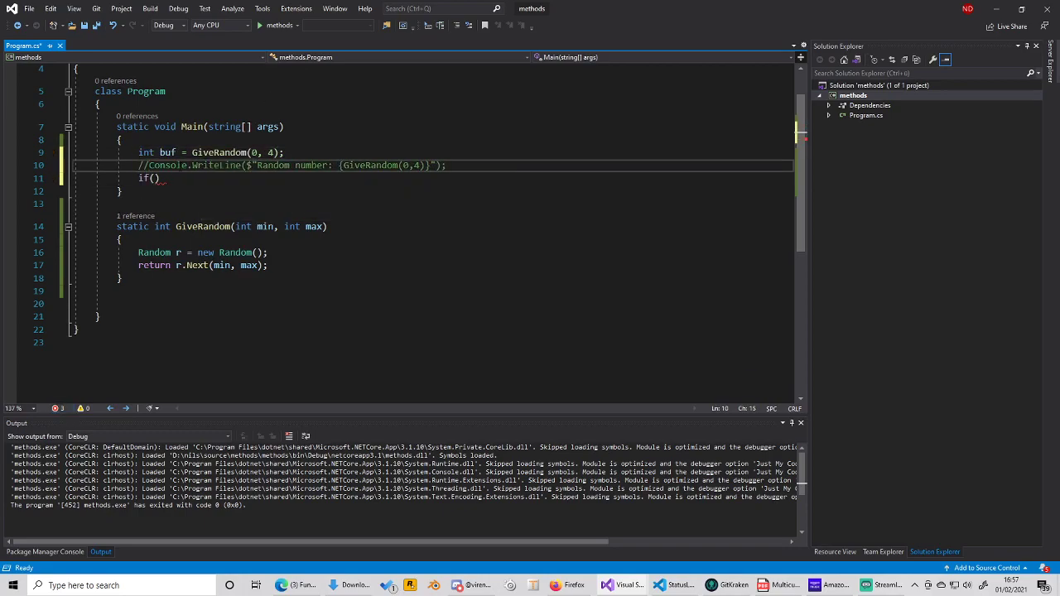
pyautogui.write('buf == 0')
pyautogui.write('}')
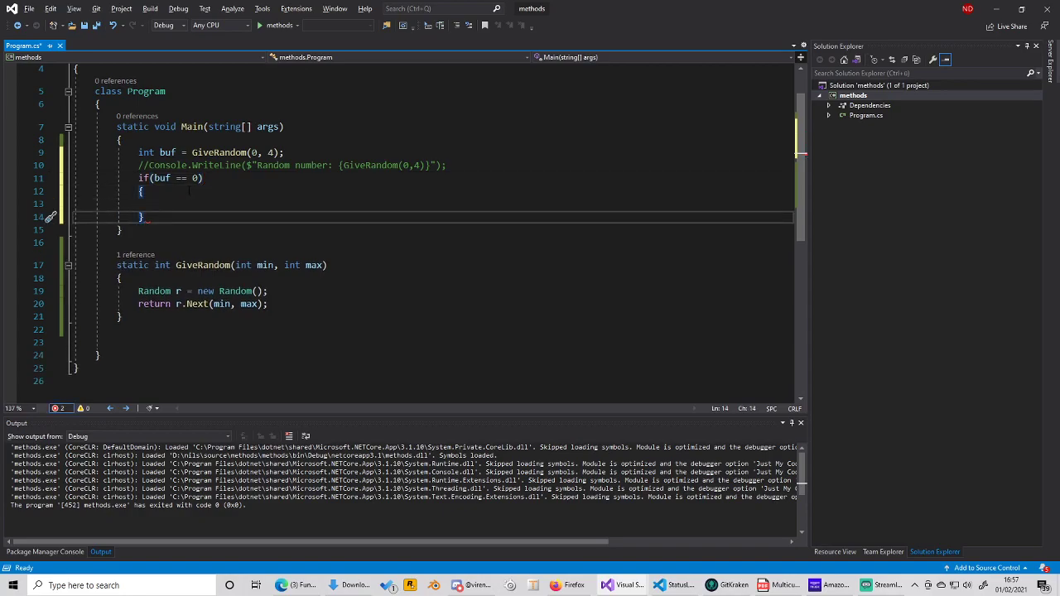
# Add an else if (buf == 1) branch after the if block
pyautogui.write('else if()')
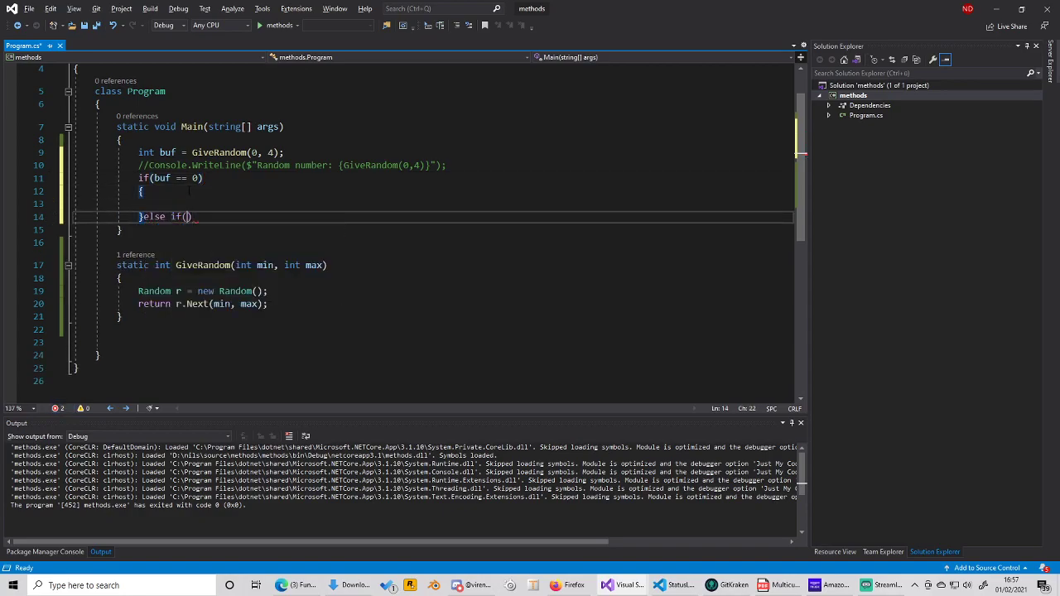
pyautogui.write('buf ==')
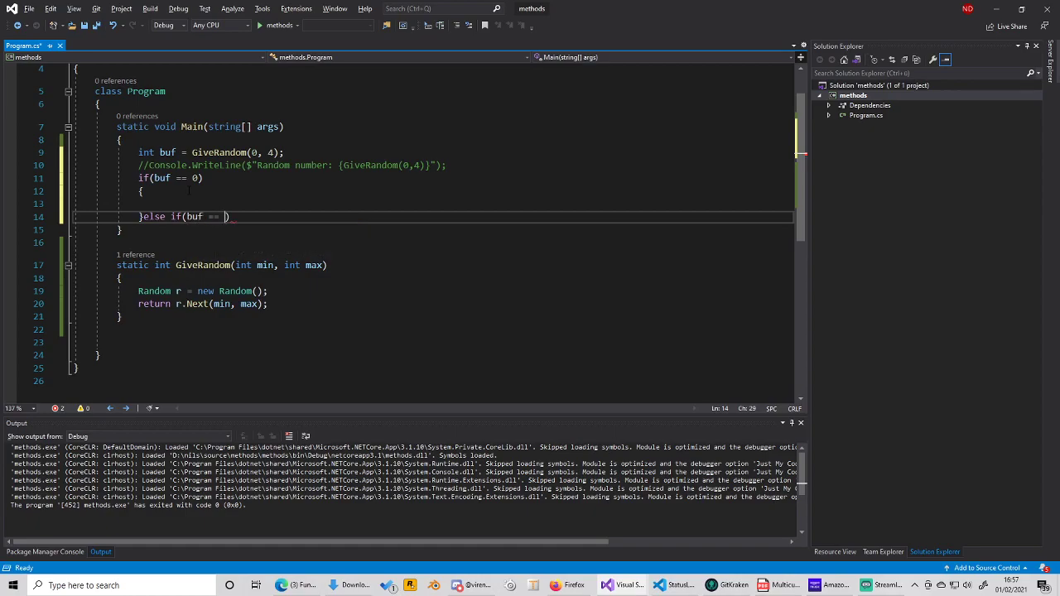
pyautogui.write('1)')
pyautogui.write('{')
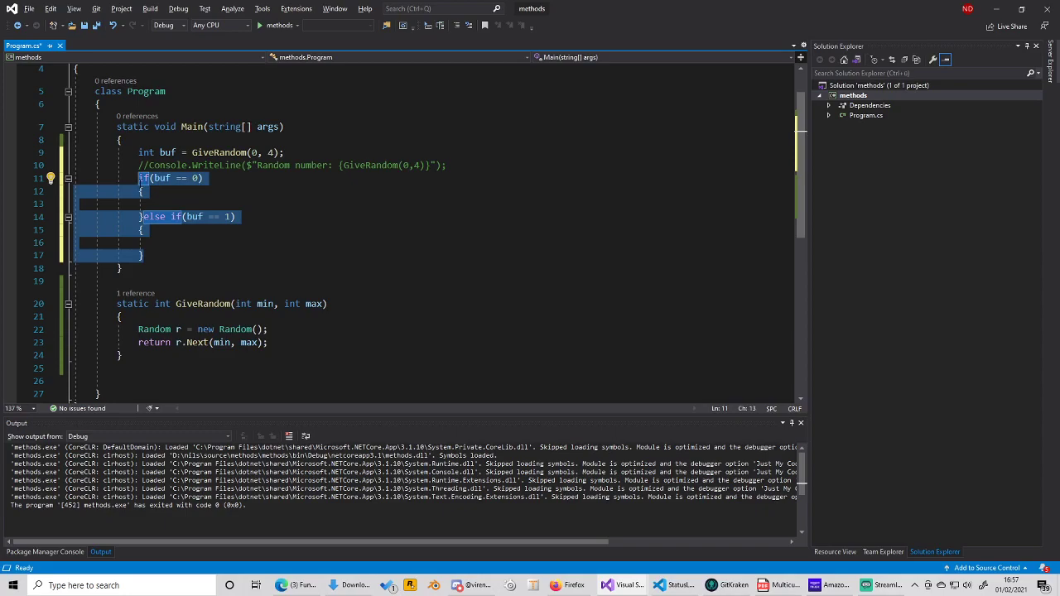
pyautogui.moveTo(165, 178)
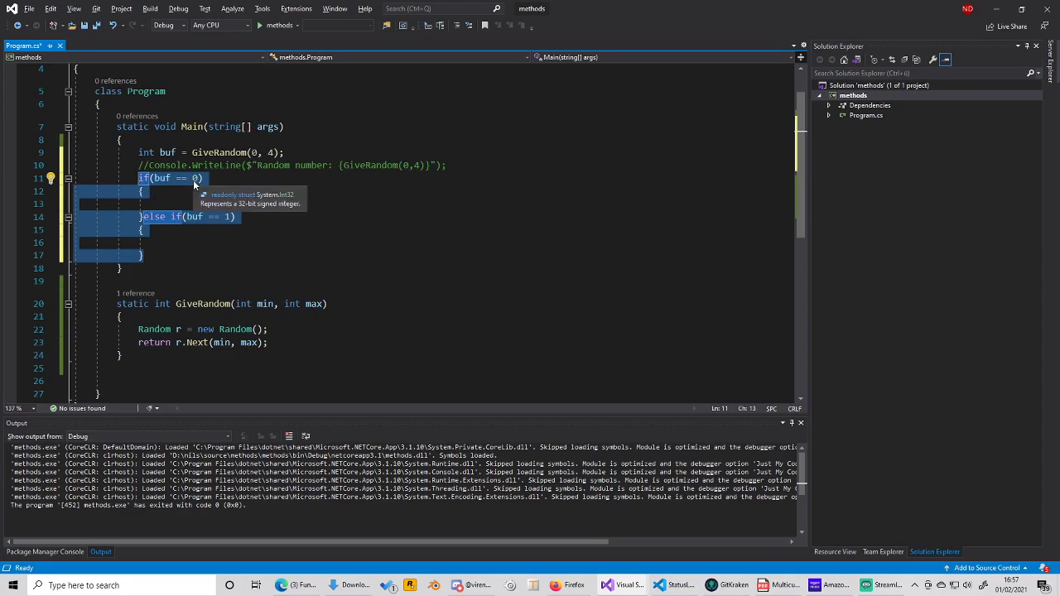
pyautogui.moveTo(151, 225)
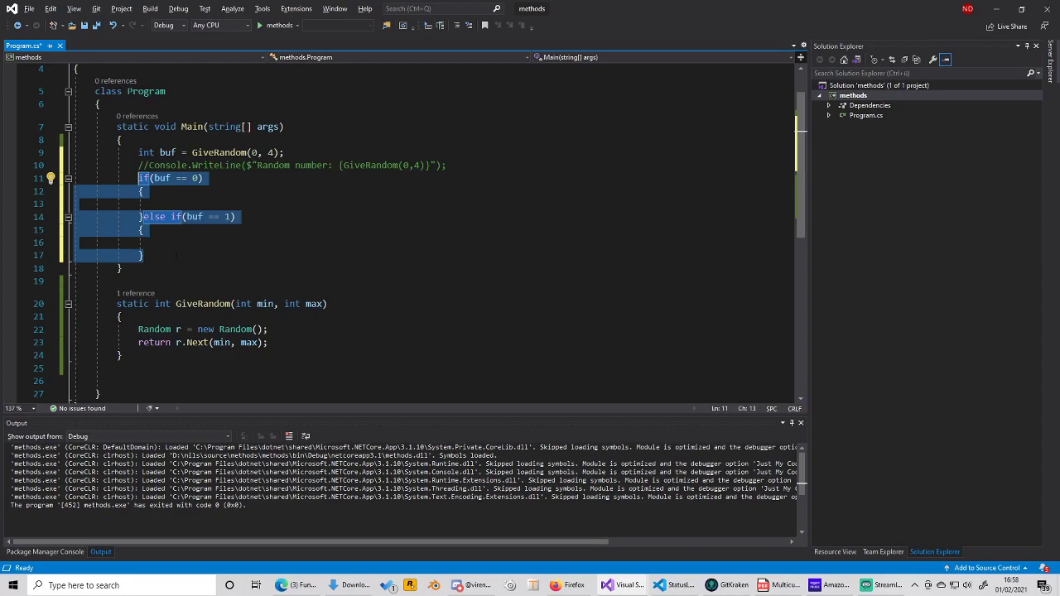
pyautogui.click(165, 255)
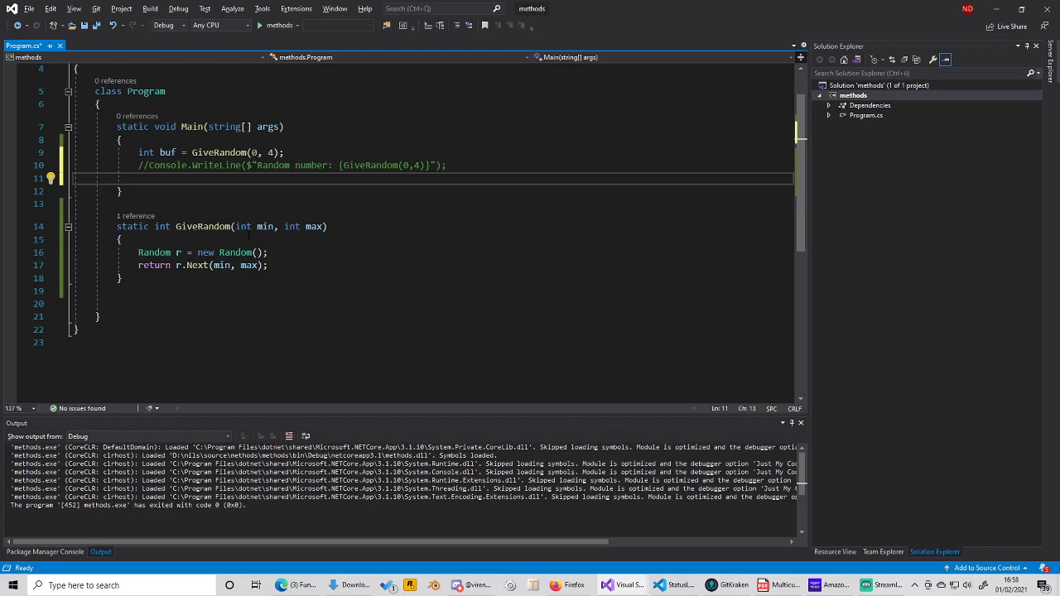
# Write an empty switch(buf) block after the buf line, replacing the trial if(buf == 0)
pyautogui.write('s')
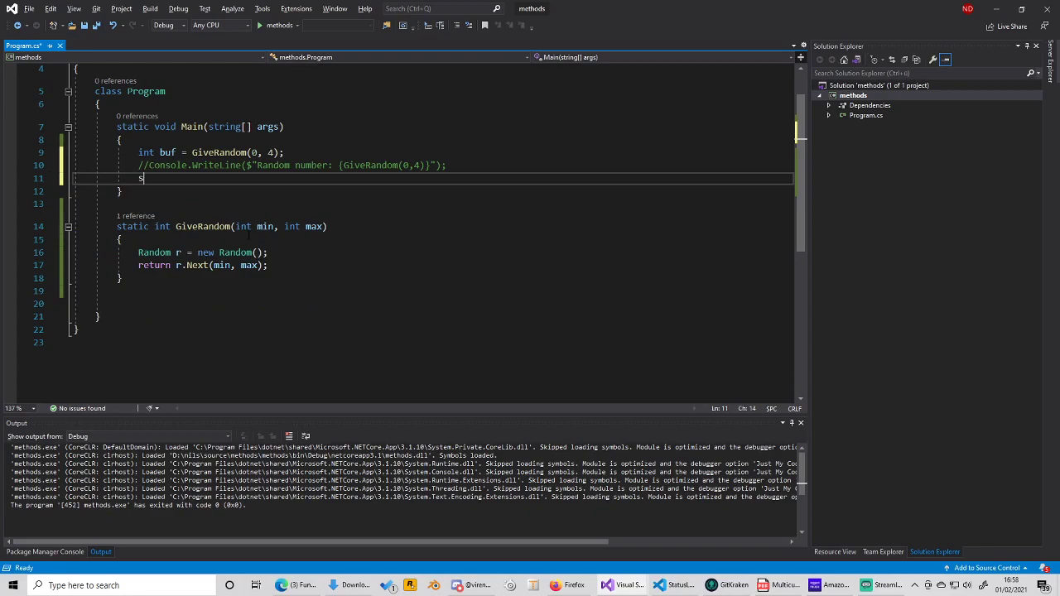
pyautogui.write('witch')
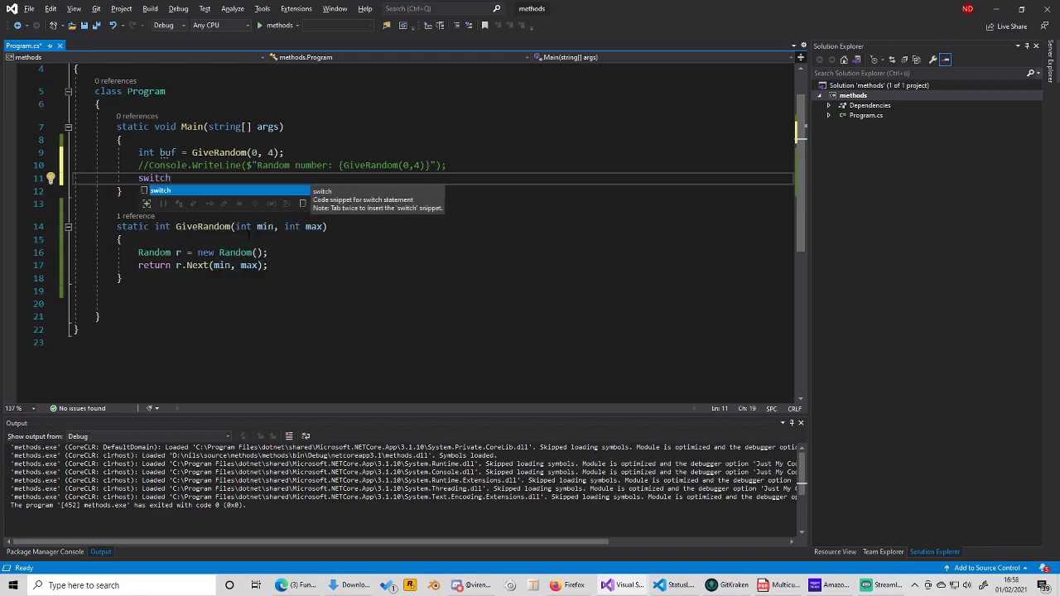
pyautogui.write('()')
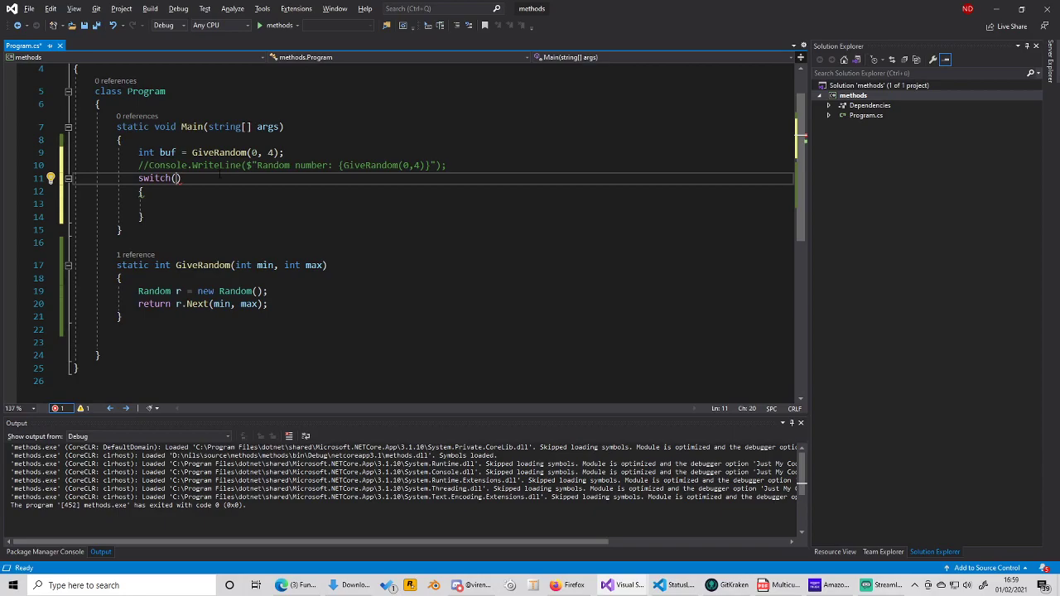
pyautogui.write('buf')
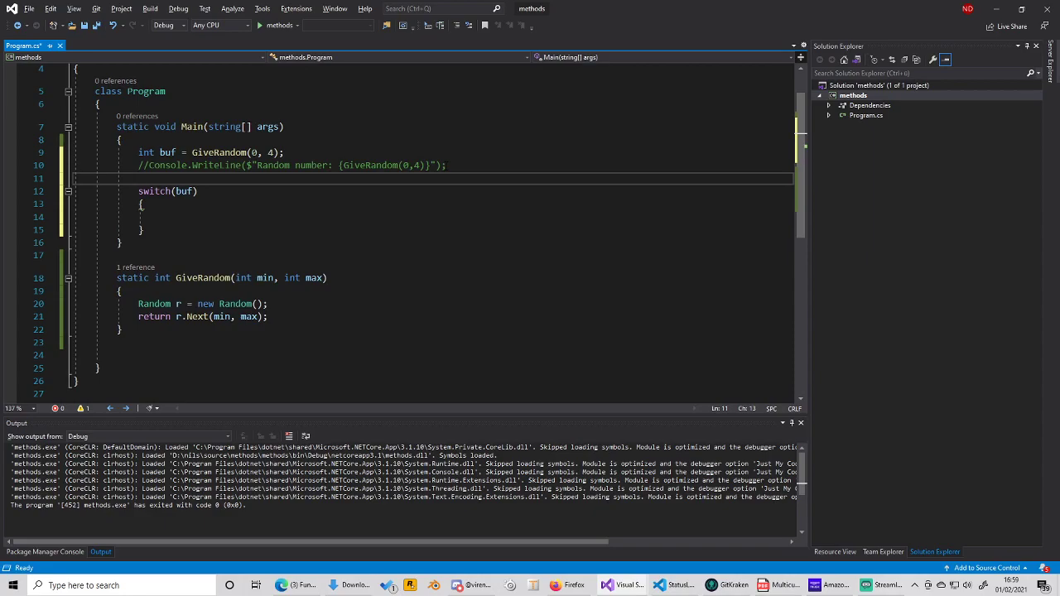
pyautogui.write('if(buf)')
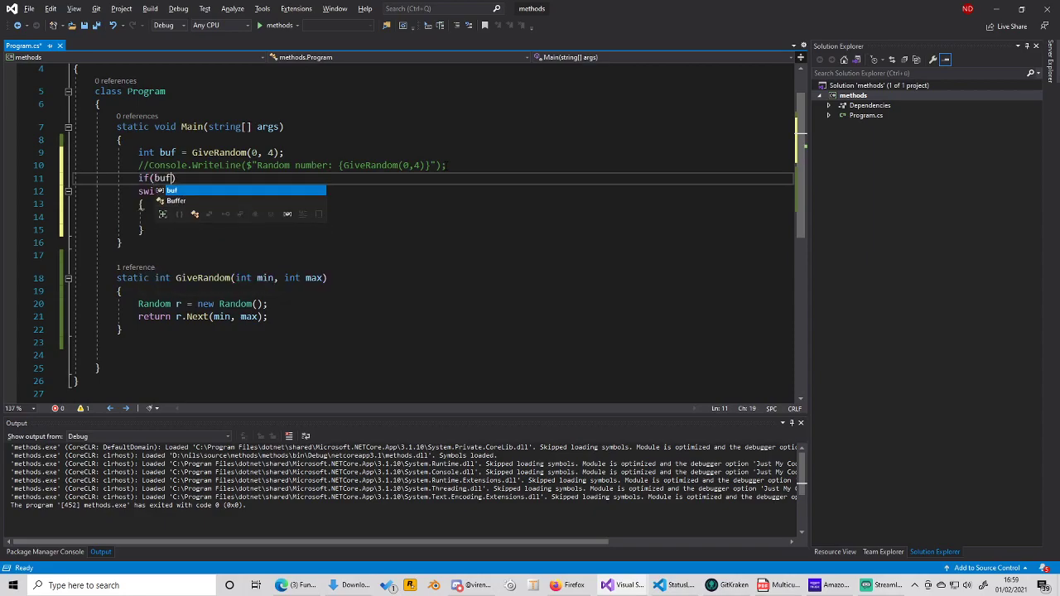
pyautogui.write('== 0')
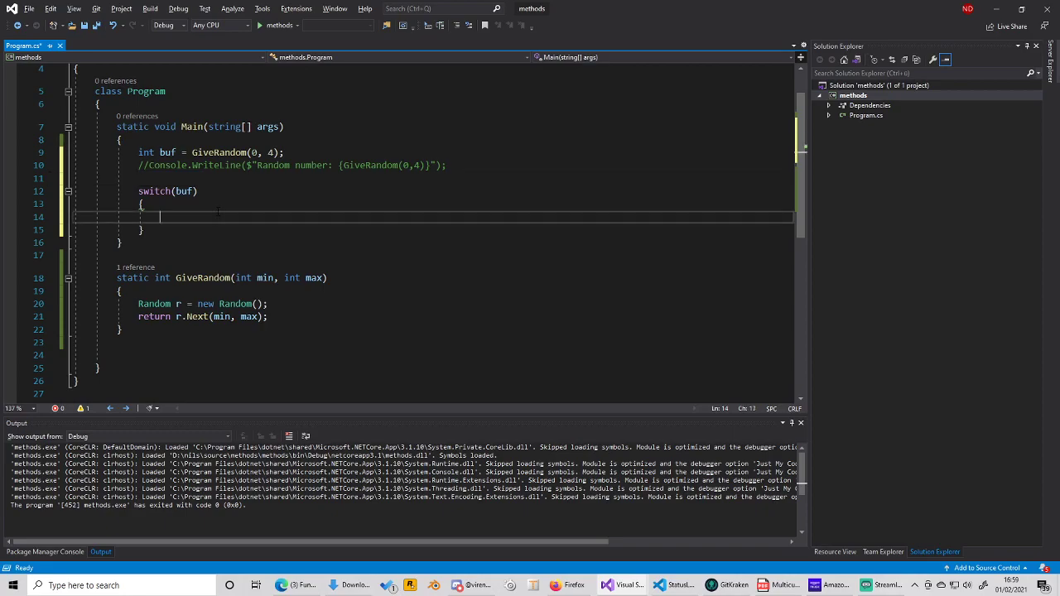
# Write case 0: with Console.WriteLine("0"); and break; inside the switch braces
pyautogui.write('case')
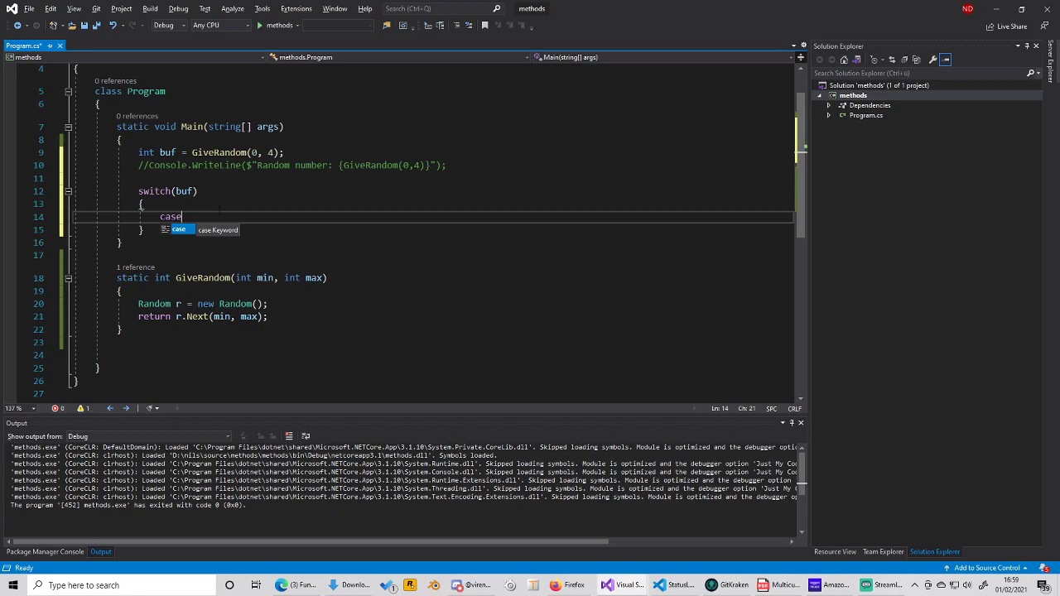
pyautogui.write(':')
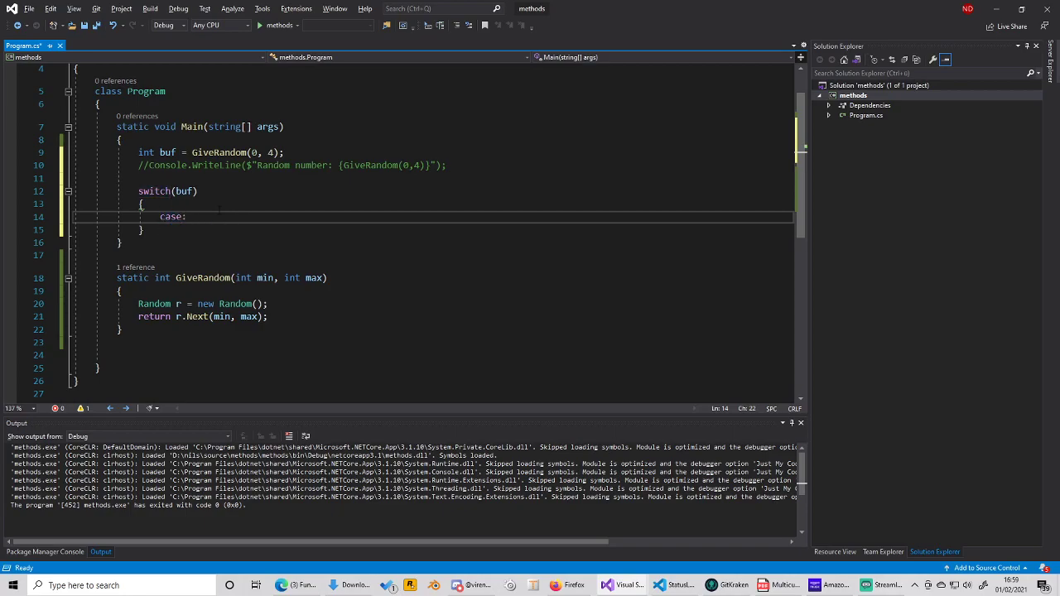
pyautogui.press('enter')
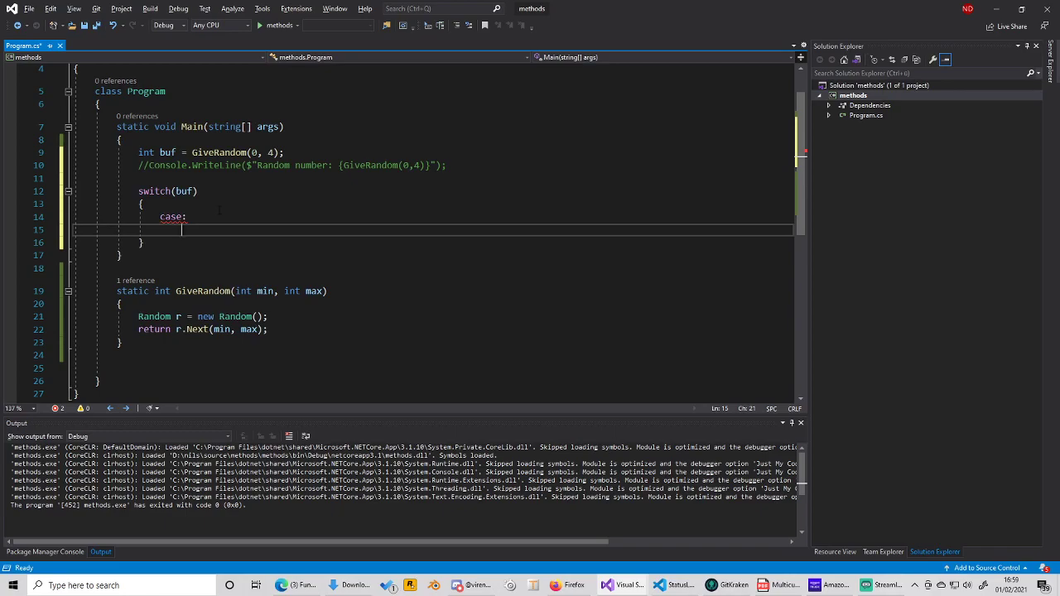
pyautogui.write('Cw')
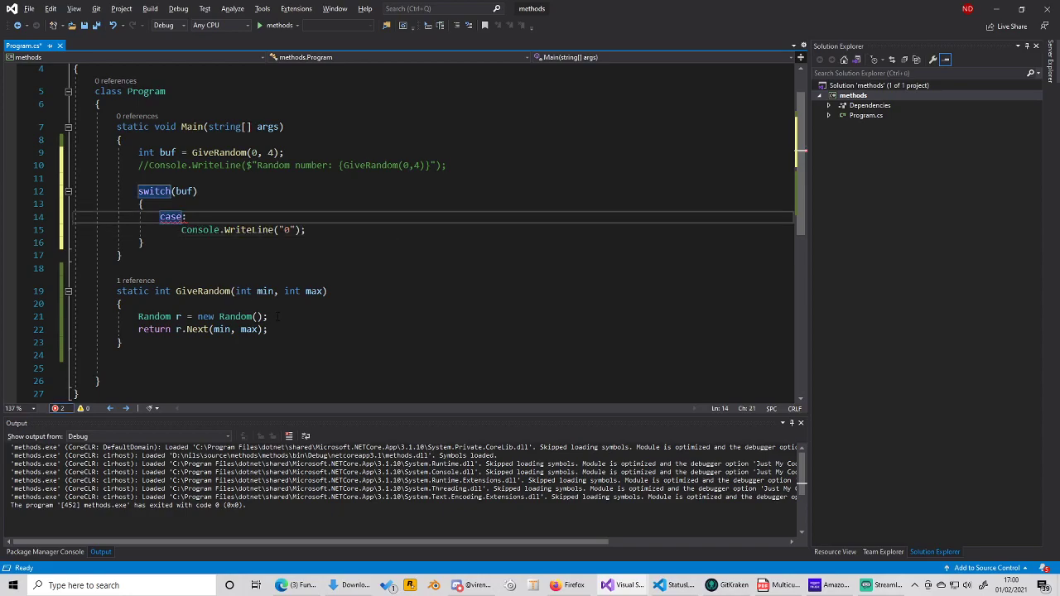
pyautogui.write('0')
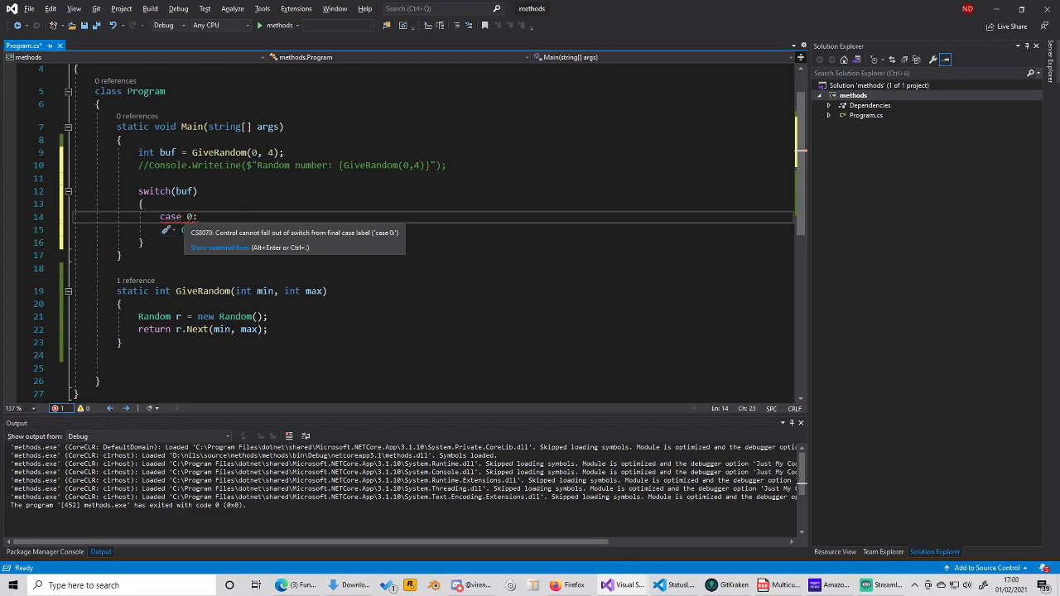
pyautogui.write('Console.WriteLine("0");')
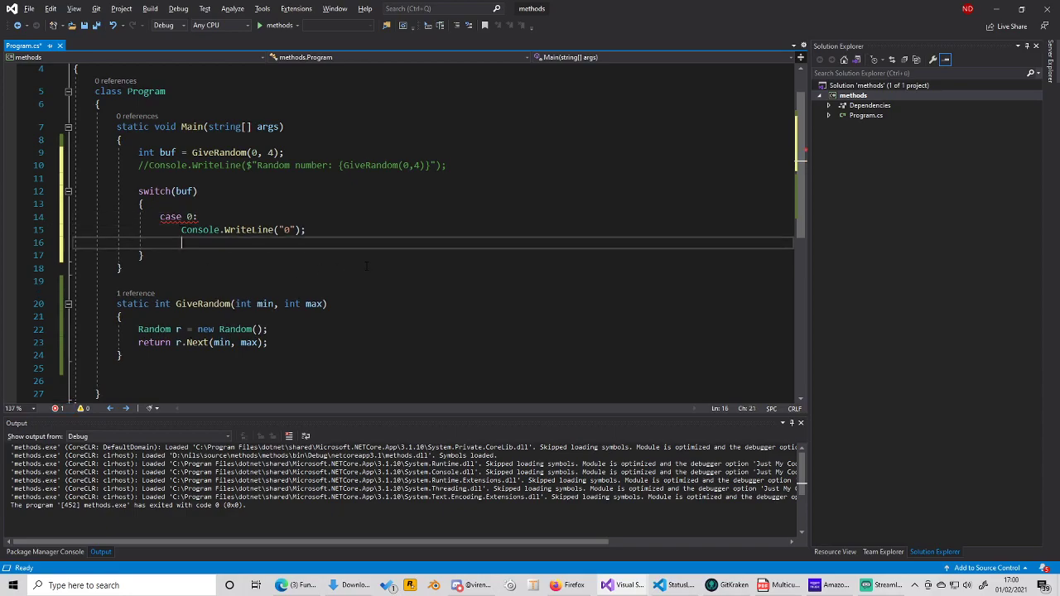
pyautogui.write('b')
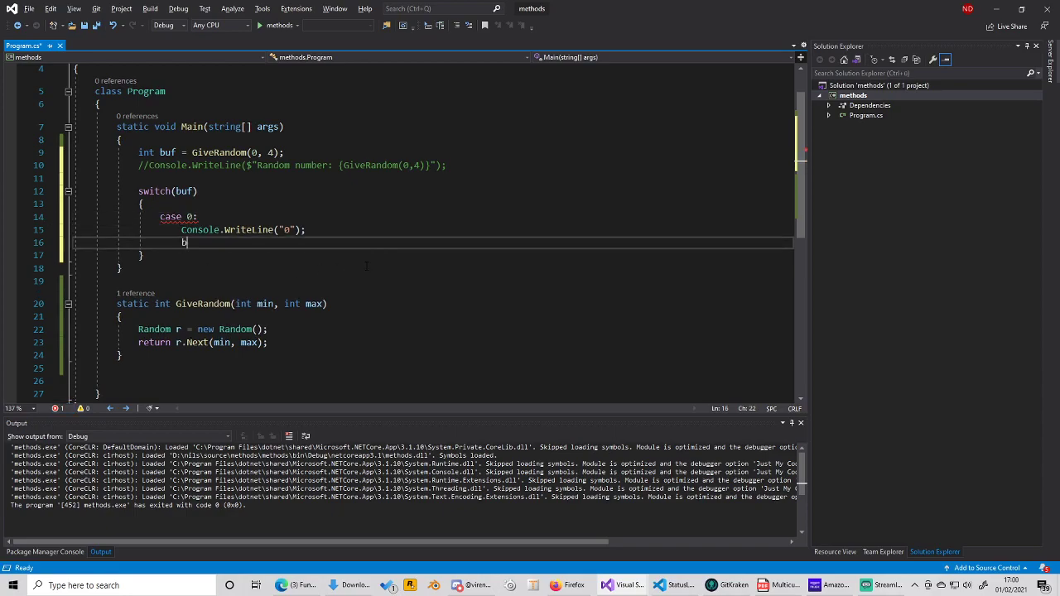
pyautogui.write('reak;')
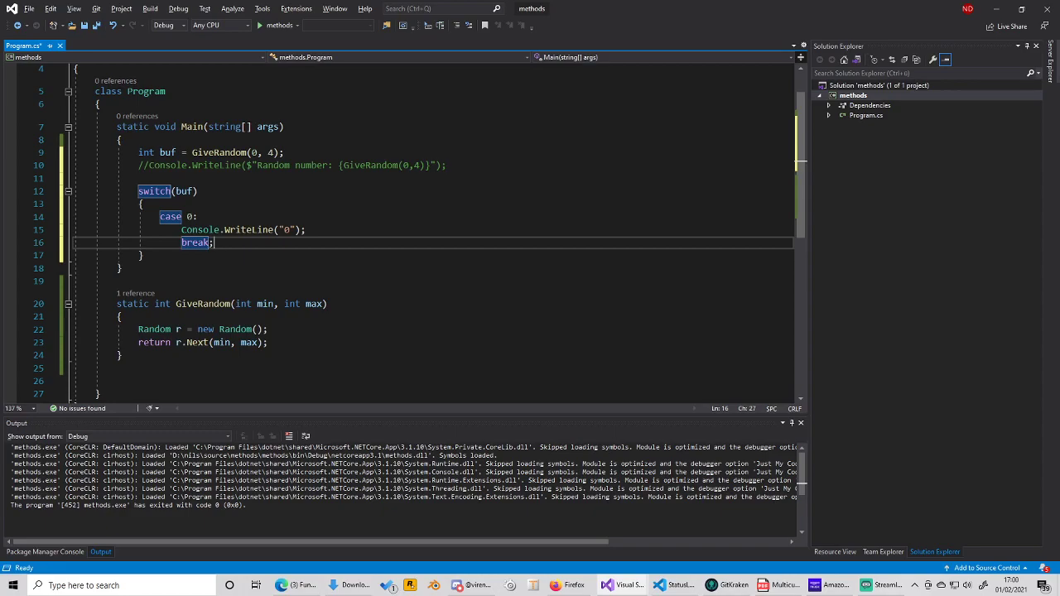
pyautogui.moveTo(159, 216); pyautogui.dragTo(213, 242)
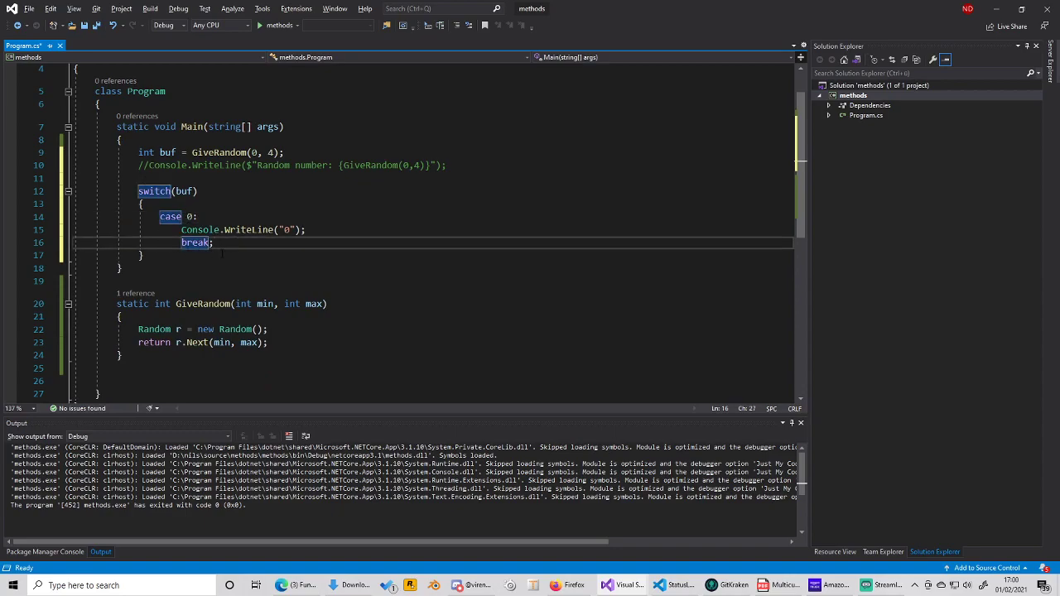
# Write case 1: with Console.WriteLine("1"); and break; below case 0
pyautogui.write('case 1:')
pyautogui.write('Console.WriteLine')
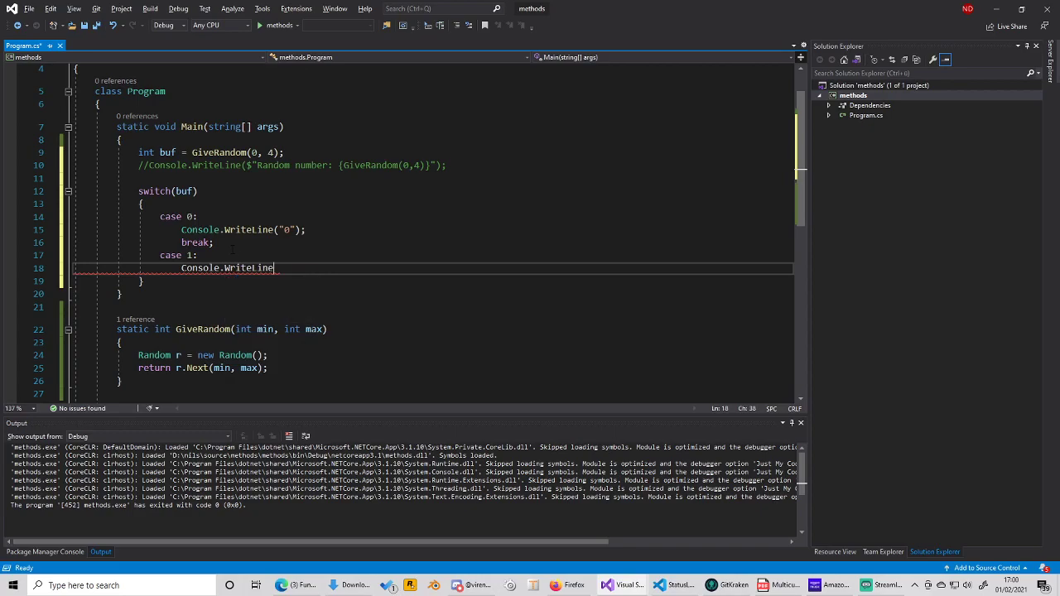
pyautogui.write('()')
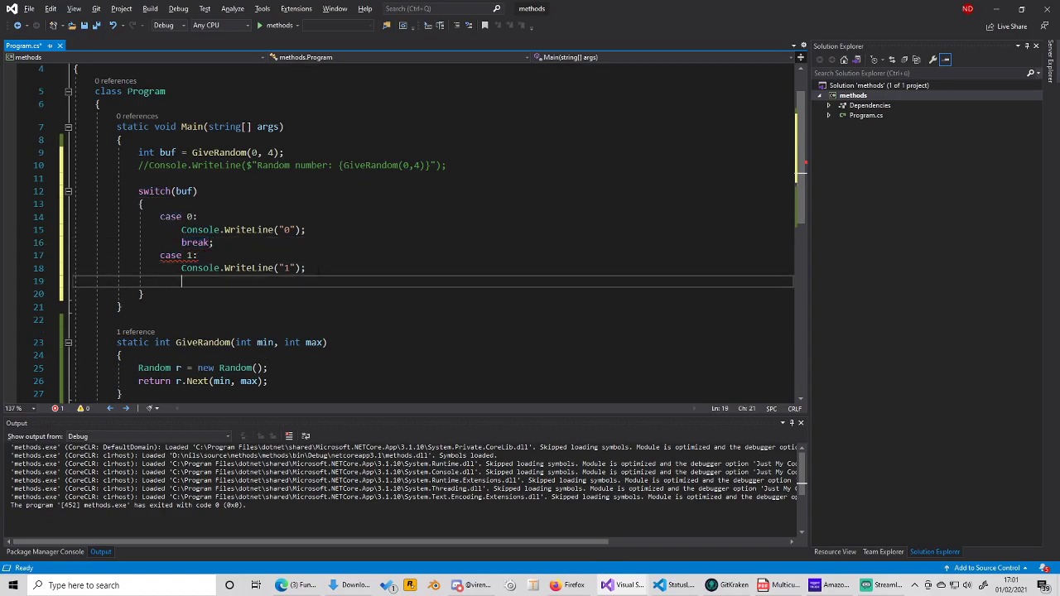
pyautogui.write('break;')
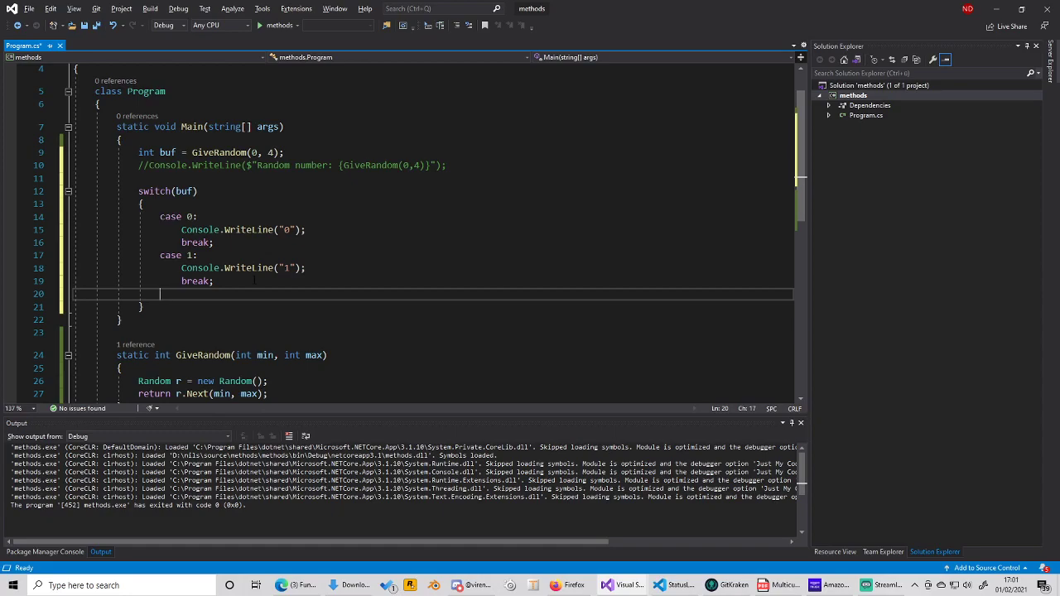
# Add a default case printing "no registered behaviour" and ending with break;
pyautogui.write('default:')
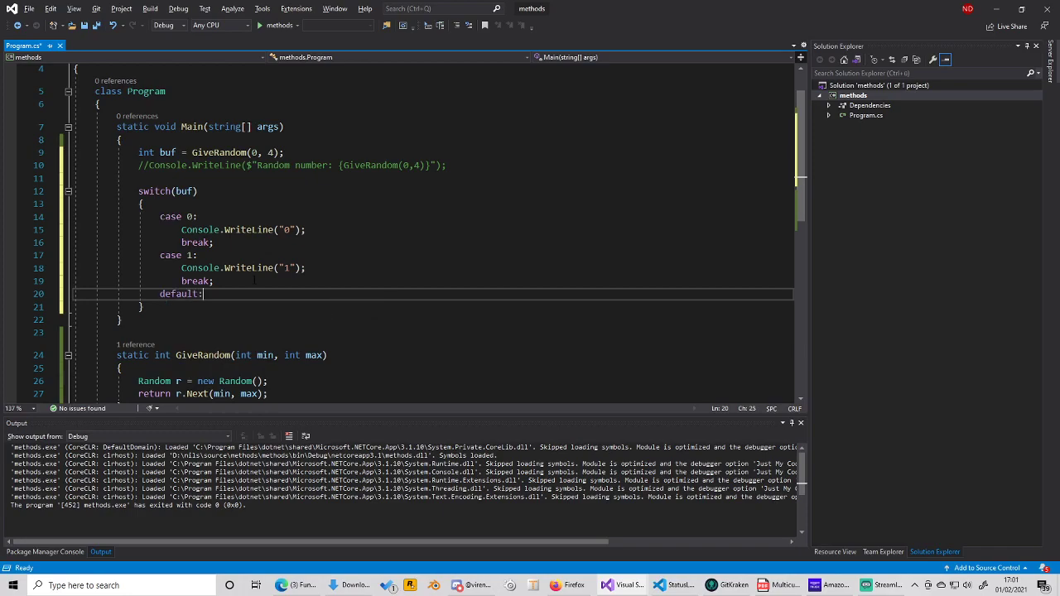
pyautogui.press('enter')
pyautogui.write('Console.WriteLine("");')
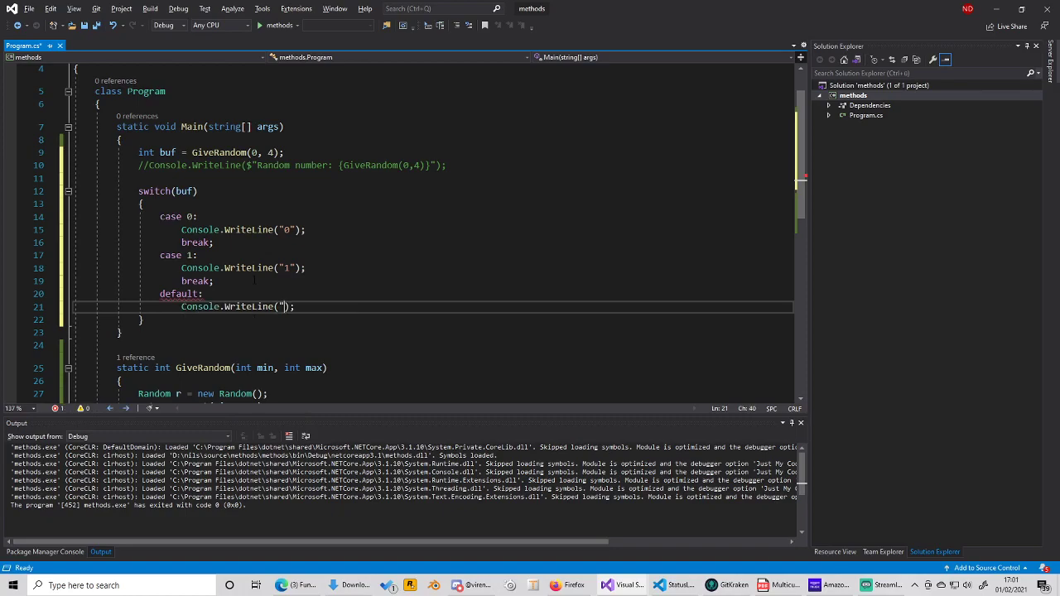
pyautogui.write('no registered')
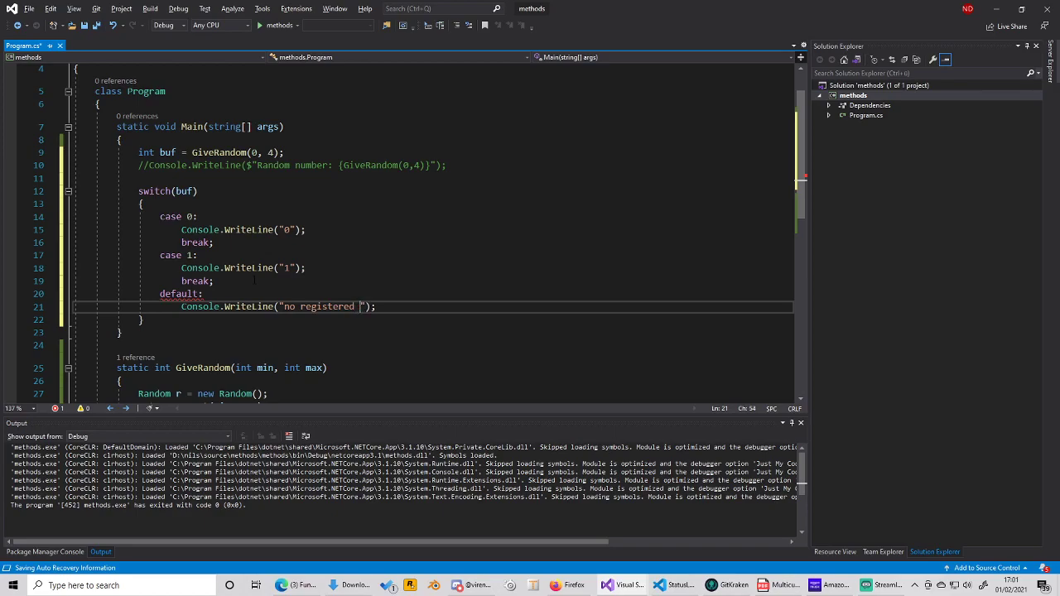
pyautogui.write('behaviour')
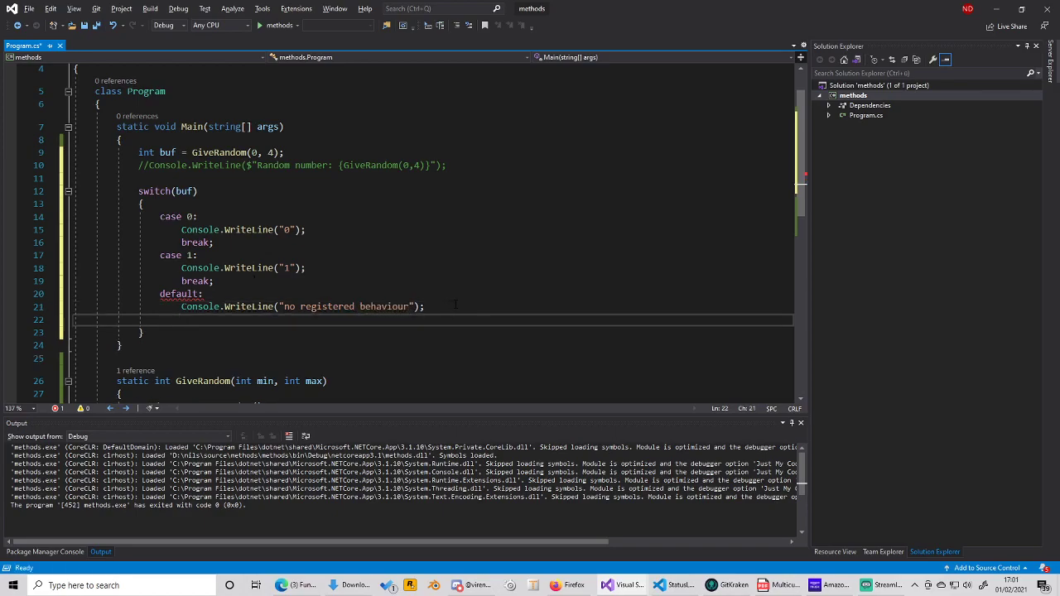
pyautogui.write('break;')
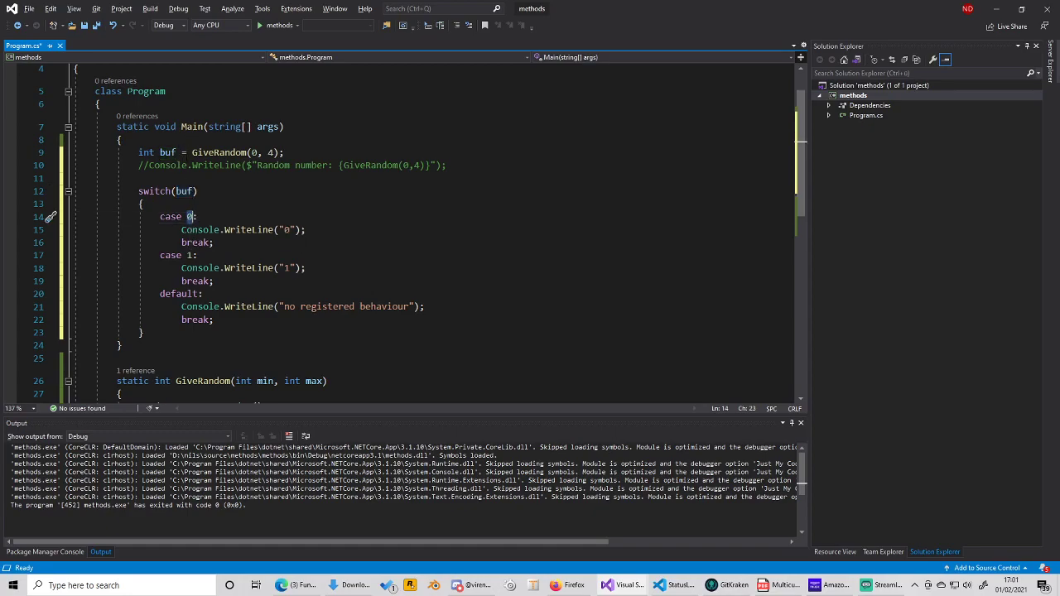
pyautogui.moveTo(181, 229); pyautogui.dragTo(213, 242)
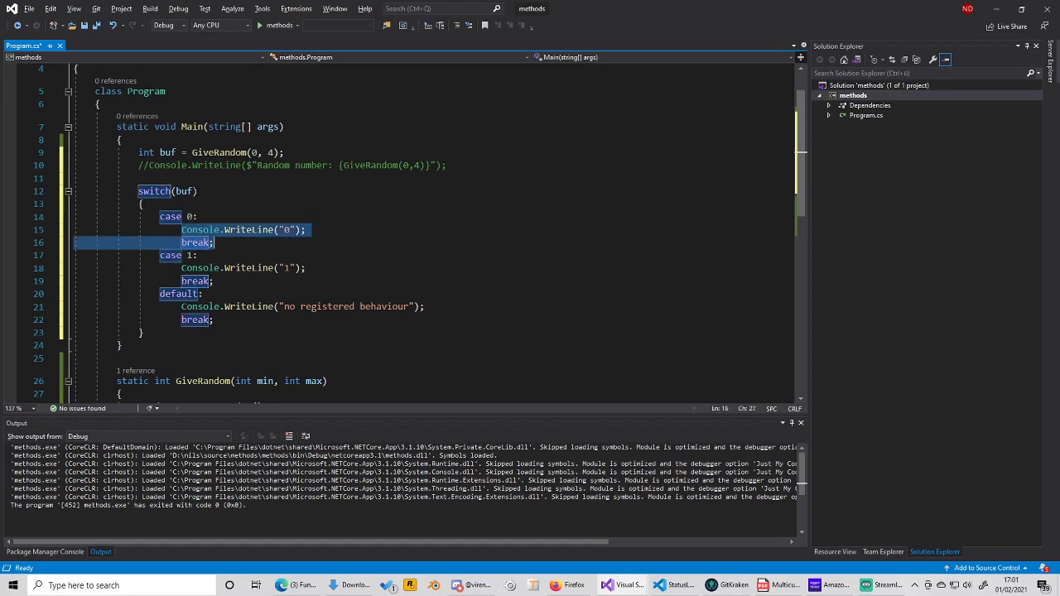
pyautogui.click(190, 255)
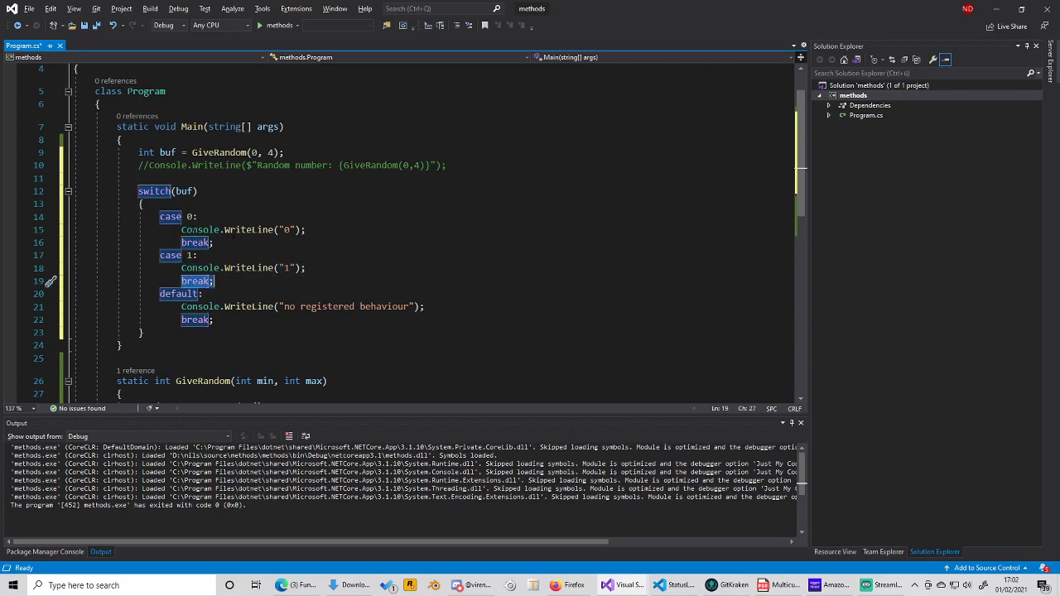
pyautogui.moveTo(182, 229); pyautogui.dragTo(213, 243)
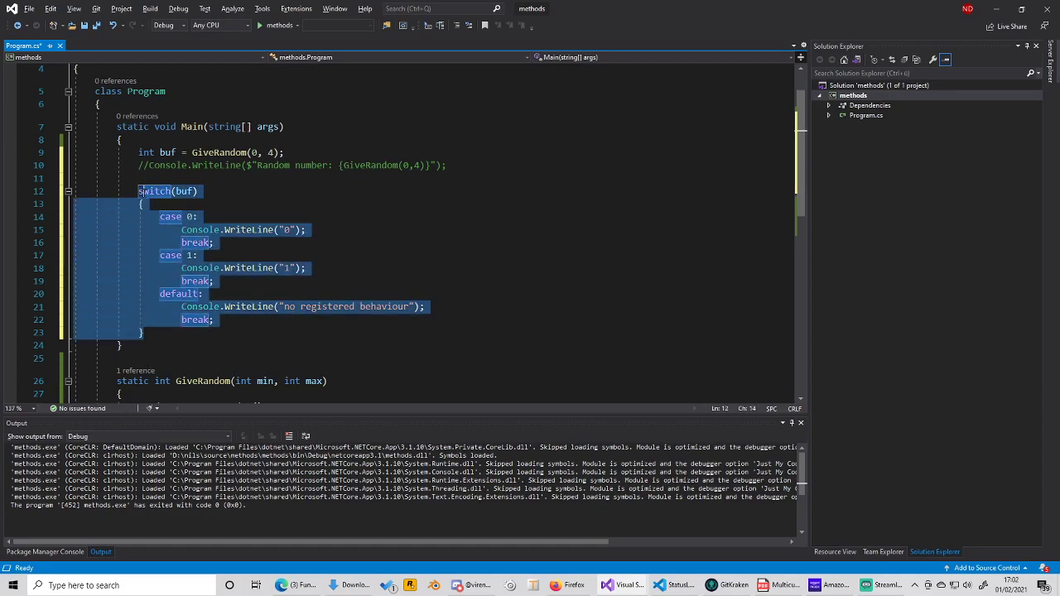
# Type //continue here after break! below the switch's closing brace
pyautogui.click(140, 332)
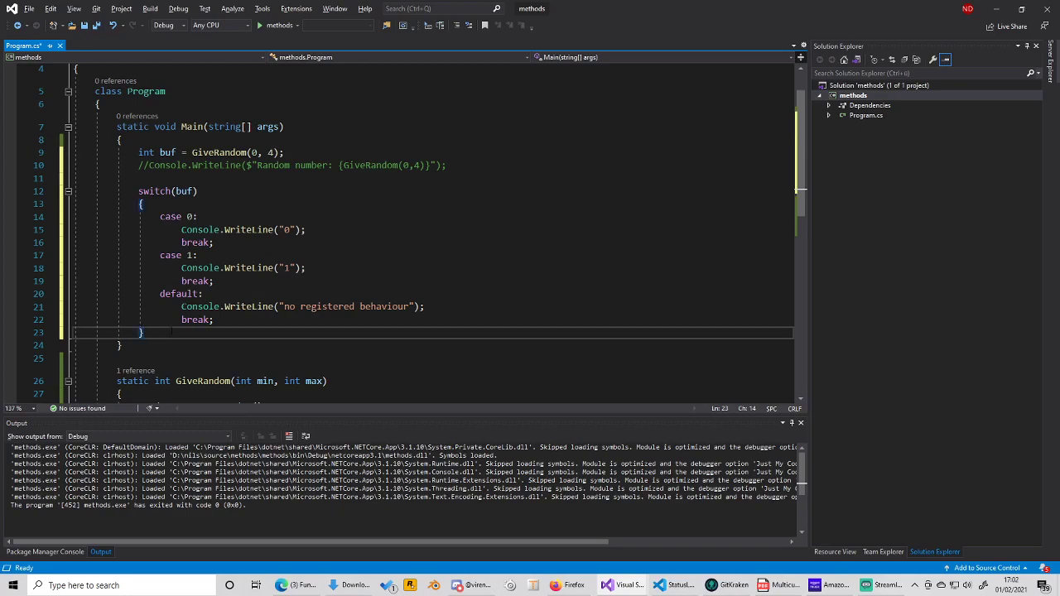
pyautogui.write('//')
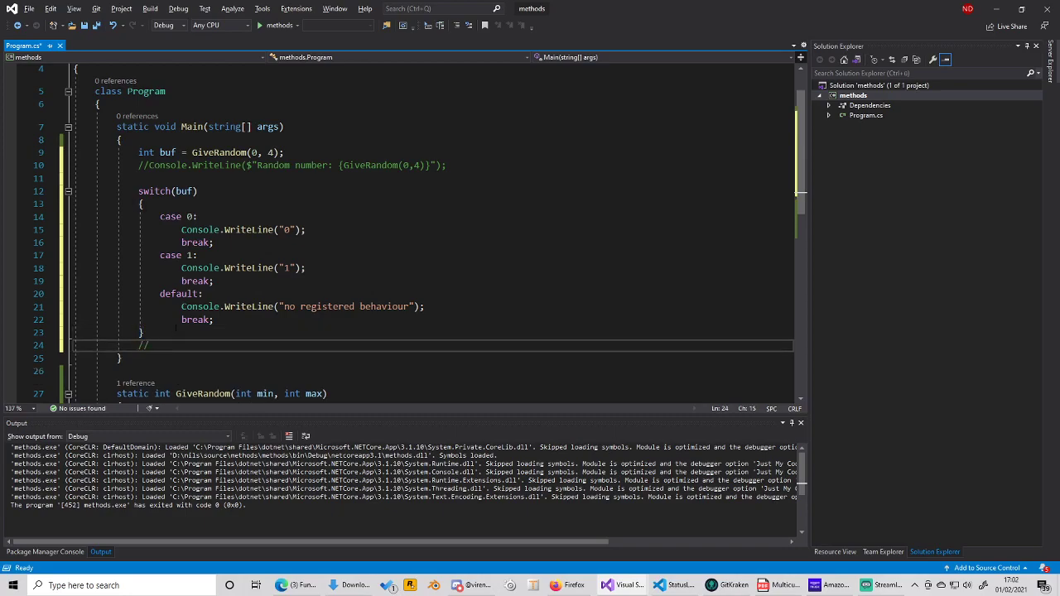
pyautogui.write('continue here after')
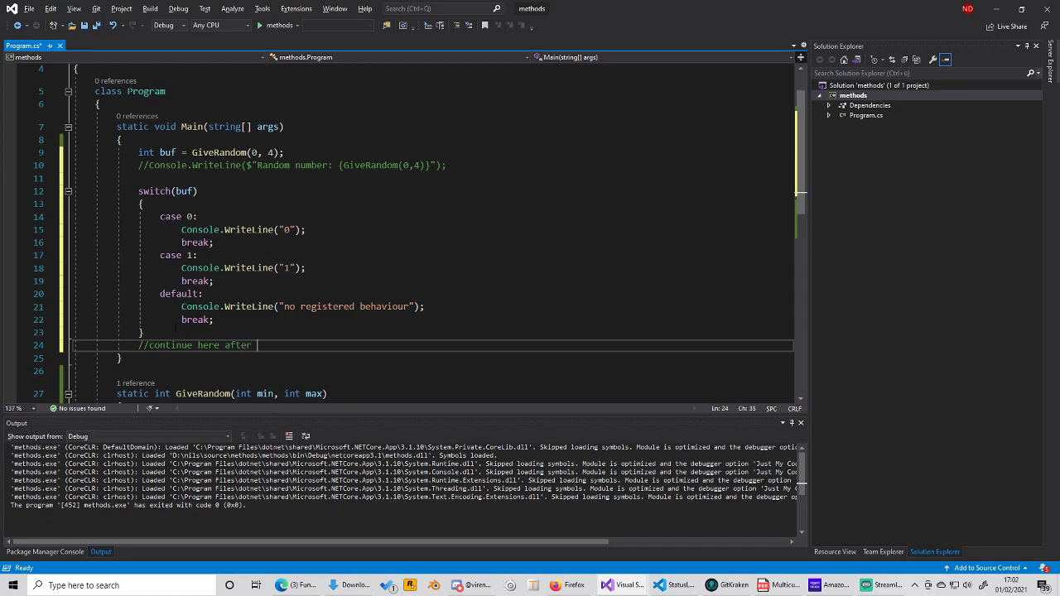
pyautogui.write('break!')
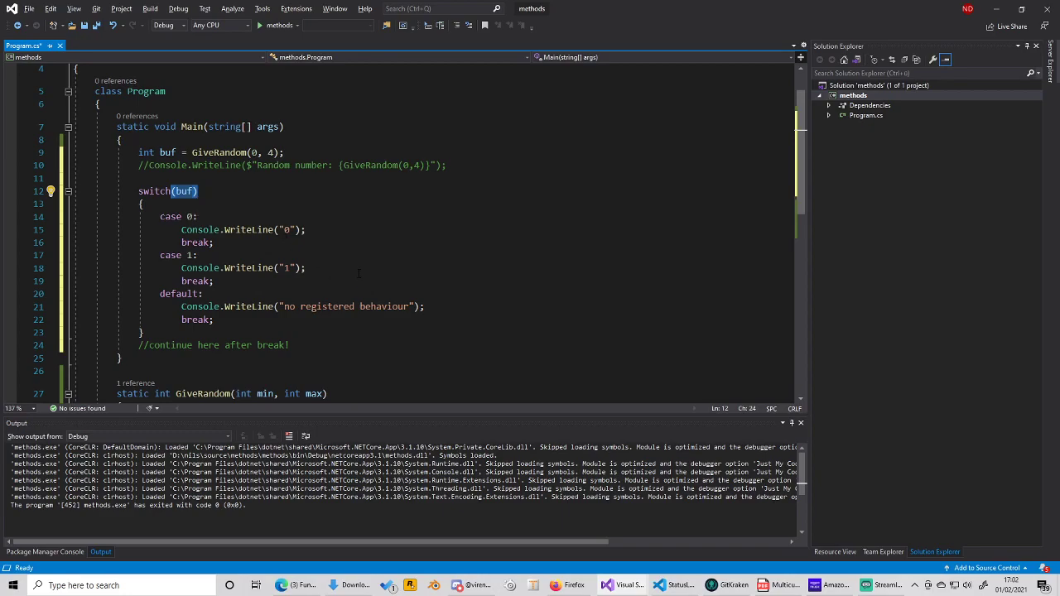
pyautogui.moveTo(167, 216); pyautogui.dragTo(204, 294)
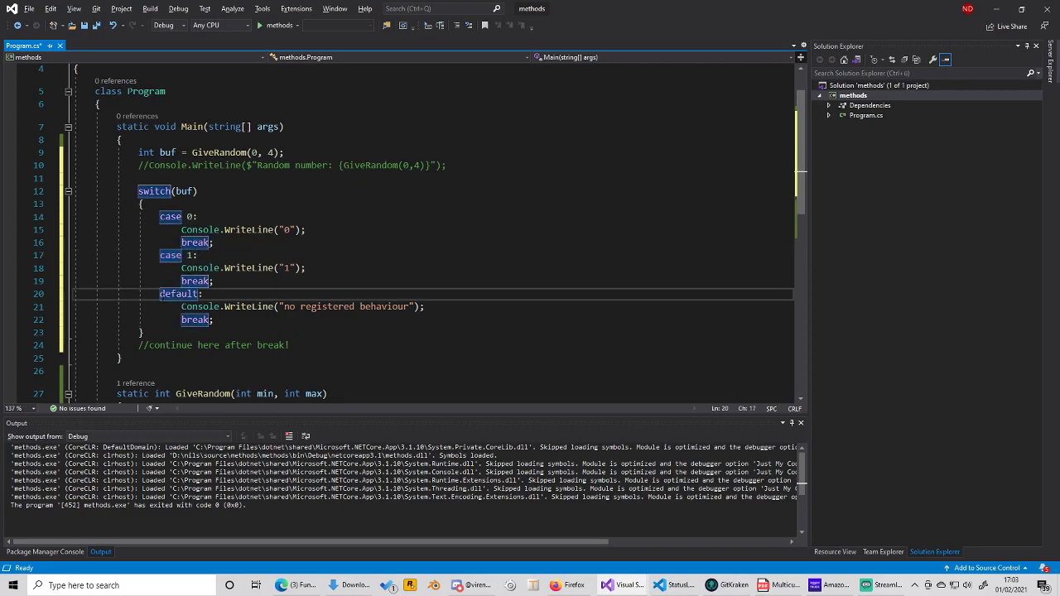
pyautogui.doubleClick(178, 294)
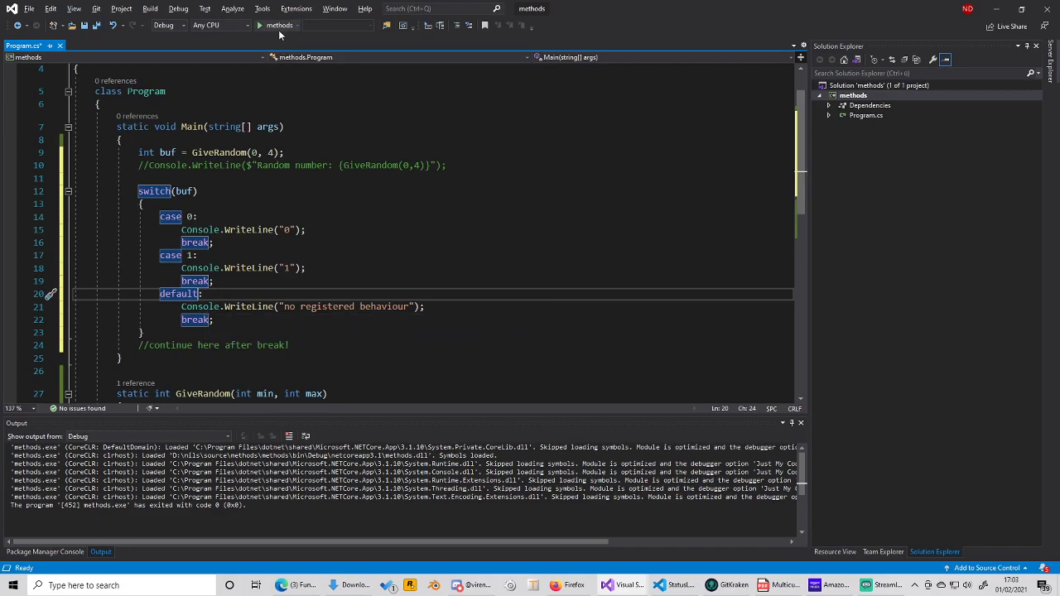
# Run the switch program with debugging, check the printed output, and close the console
pyautogui.click(259, 25)
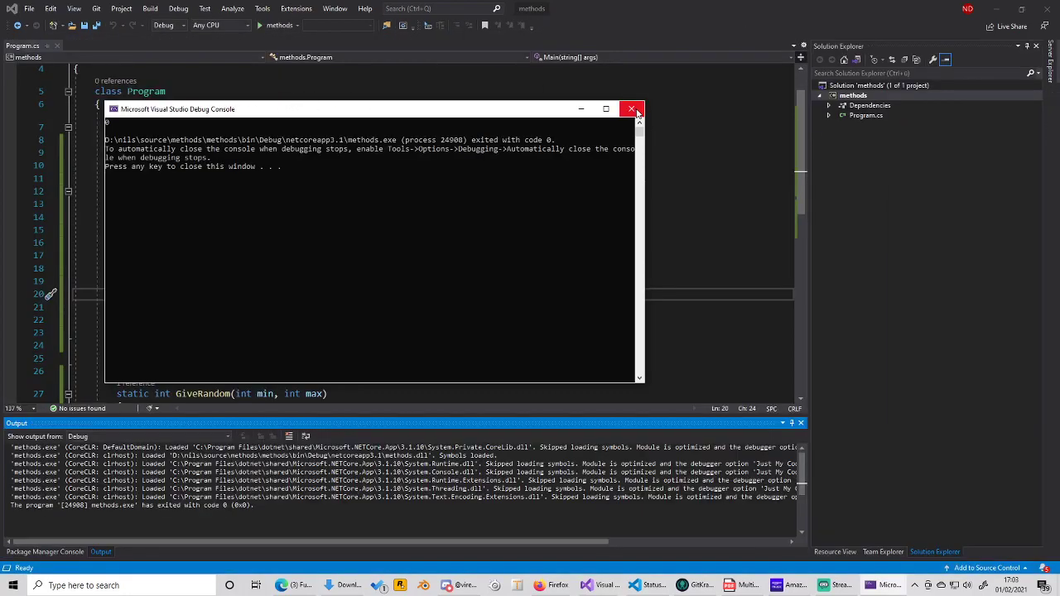
pyautogui.moveTo(632, 108)
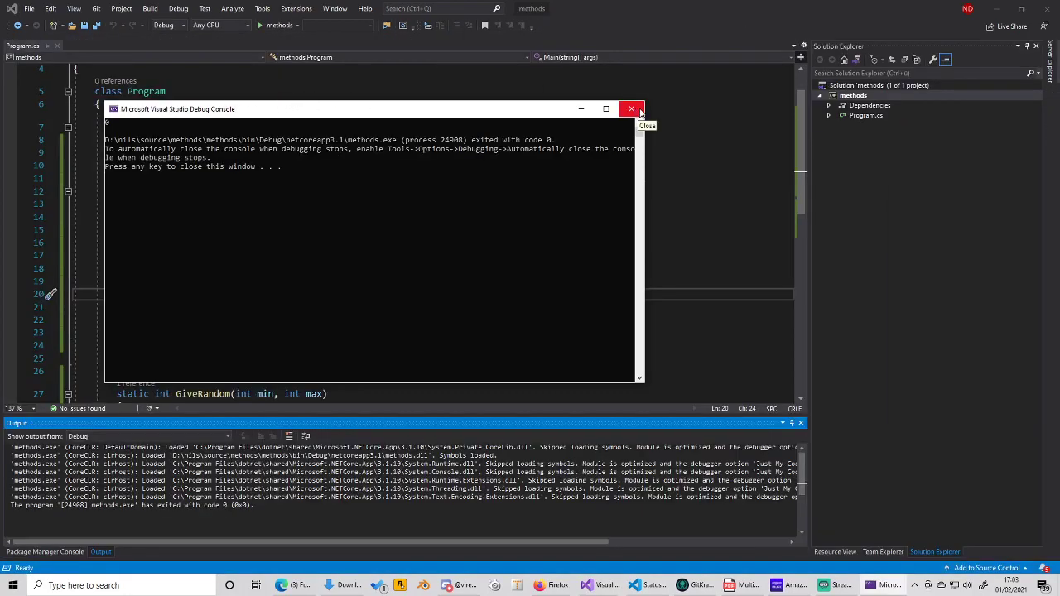
pyautogui.click(631, 109)
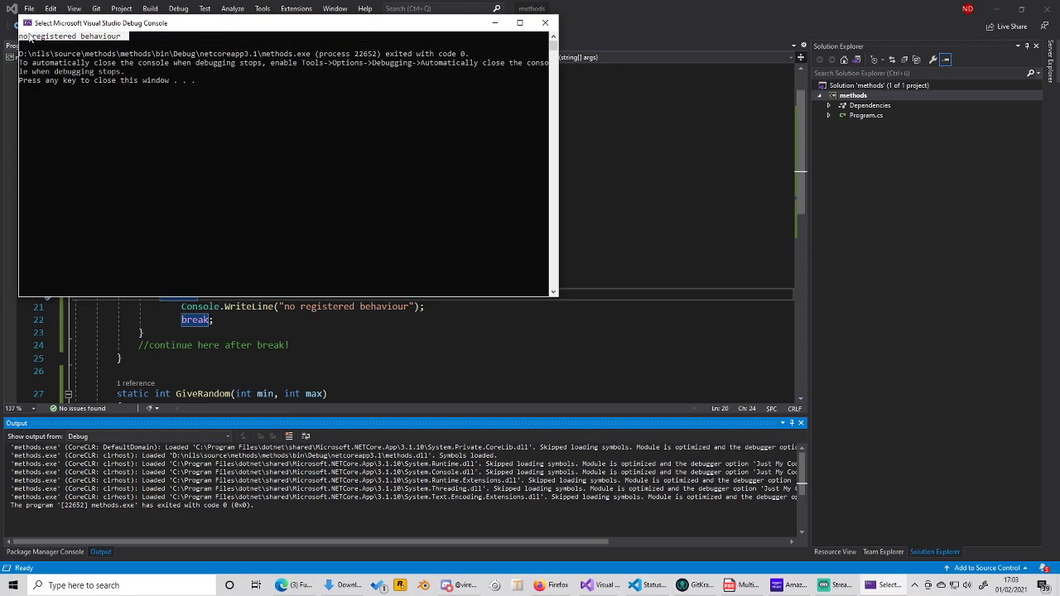
pyautogui.moveTo(138, 99)
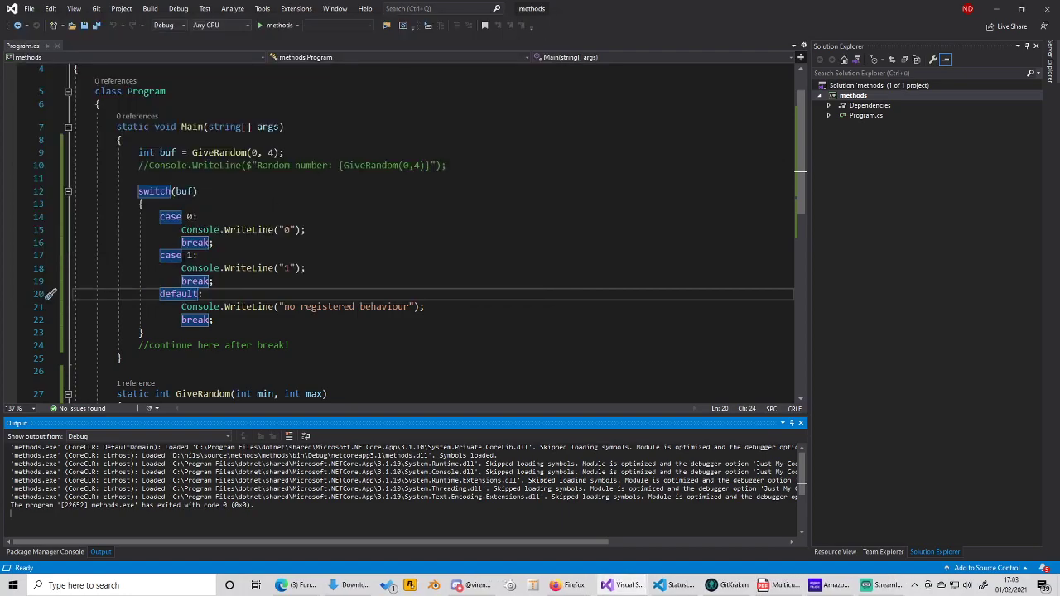
pyautogui.click(190, 255)
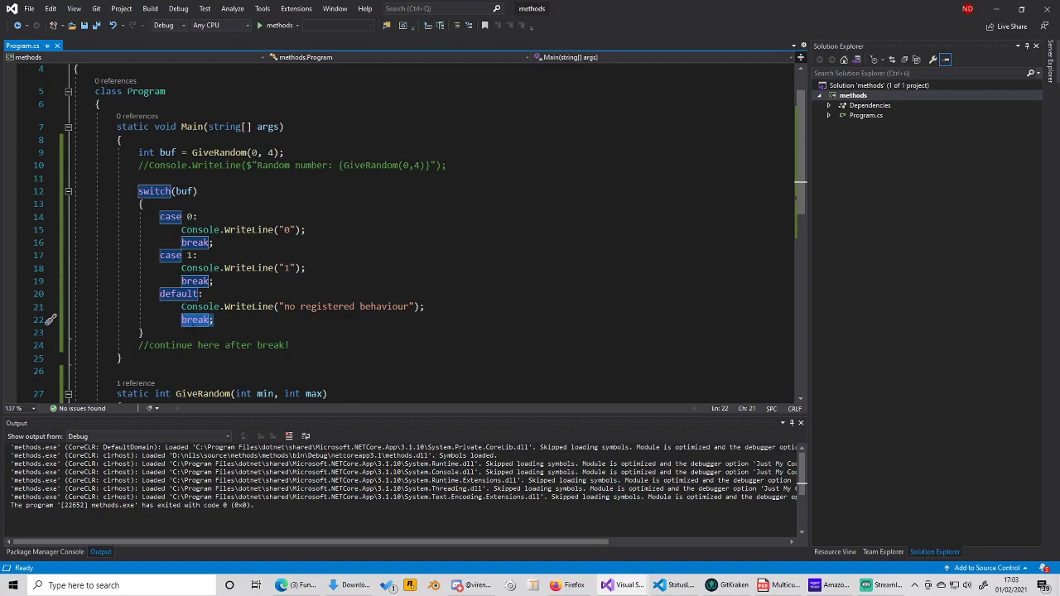
pyautogui.click(212, 319)
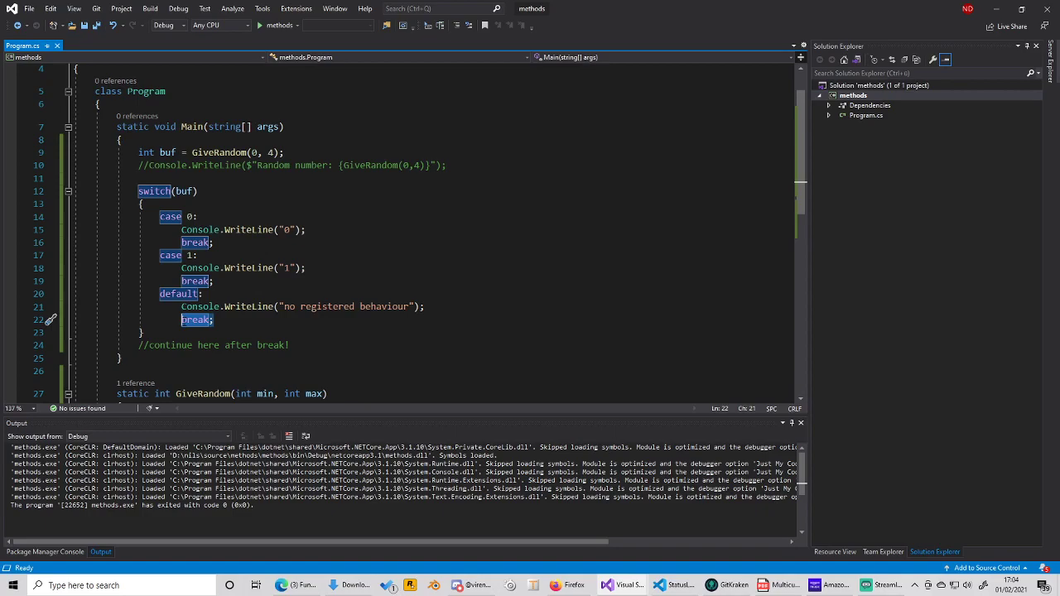
pyautogui.click(213, 281)
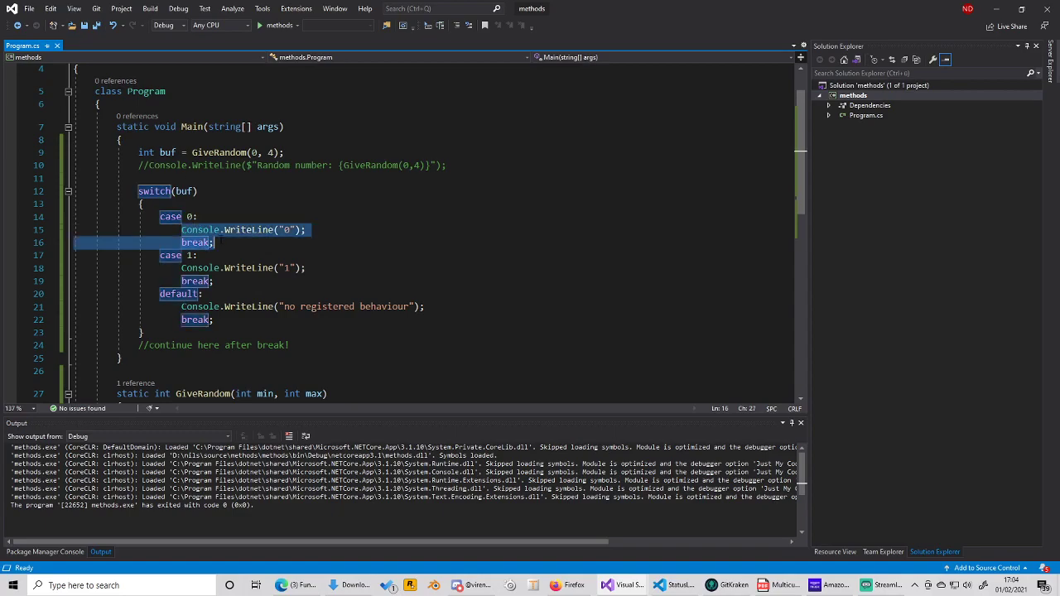
pyautogui.moveTo(197, 254)
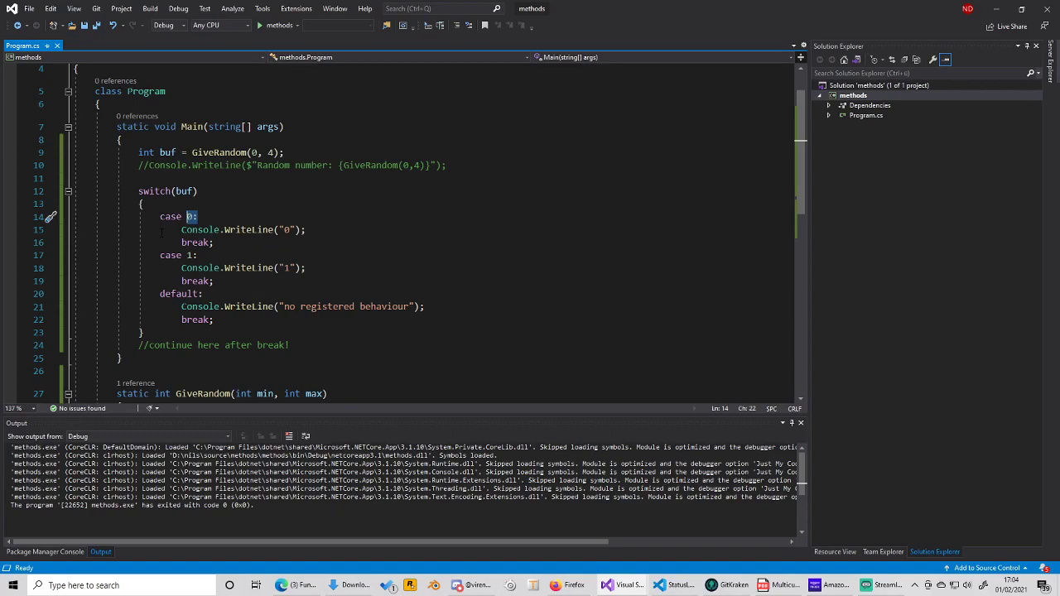
pyautogui.moveTo(192, 255)
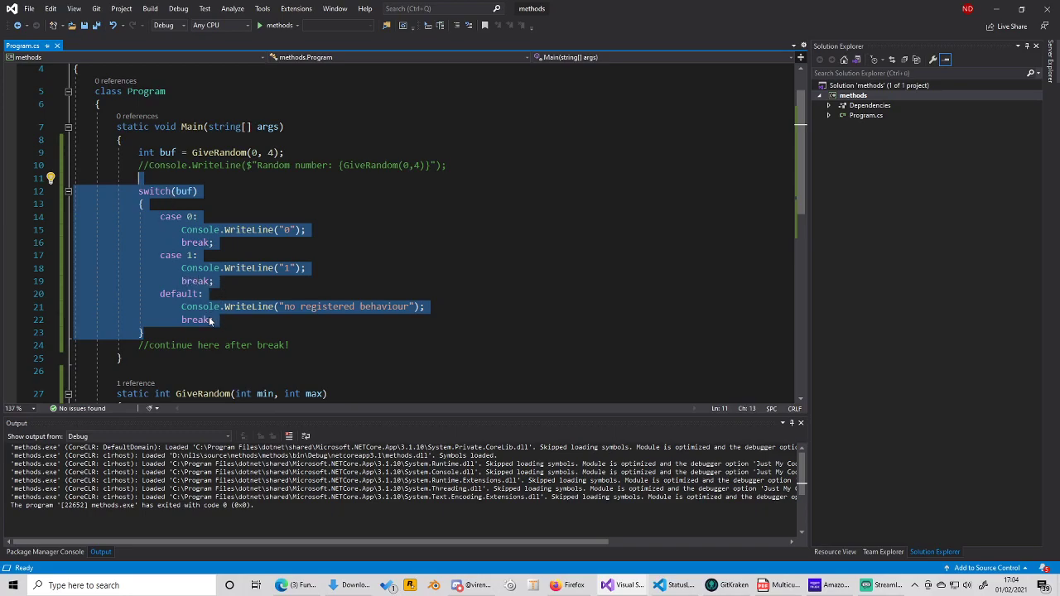
pyautogui.moveTo(248, 306)
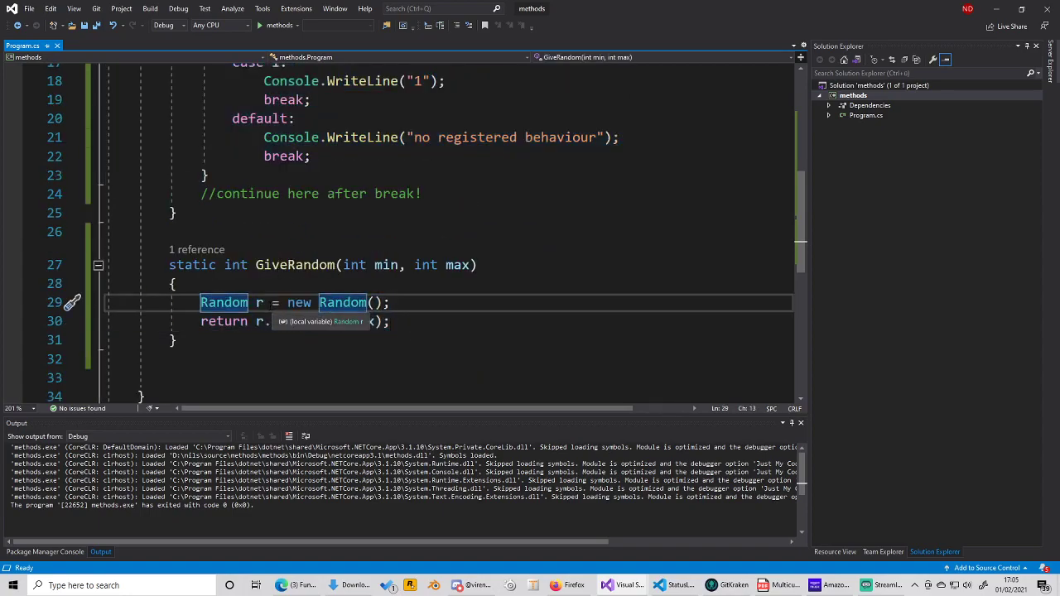
# Complete GiveRandom's return line as return r.Next(min, max)
pyautogui.write('Next(min, max)')
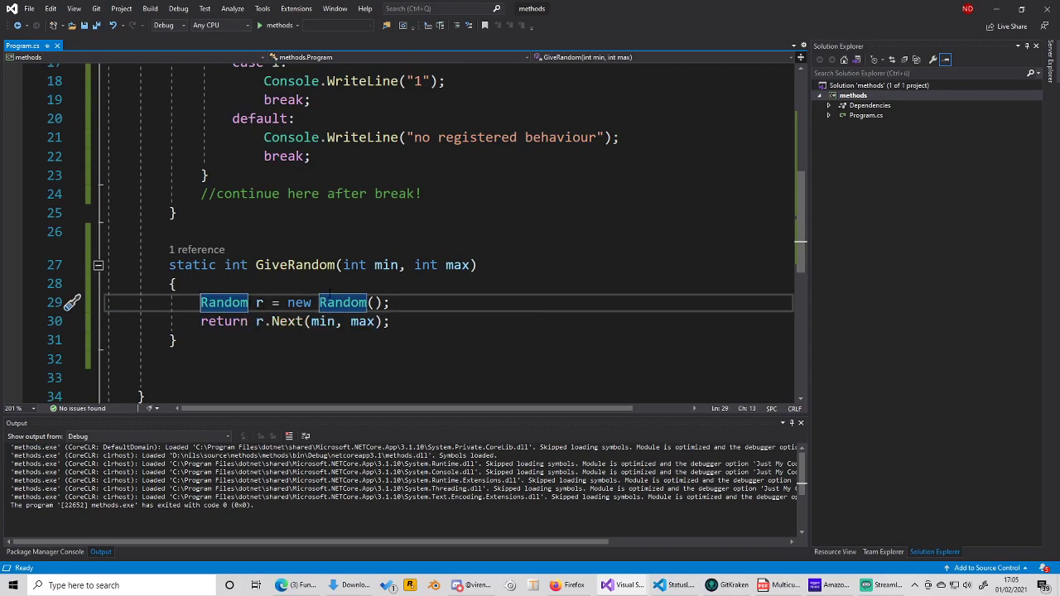